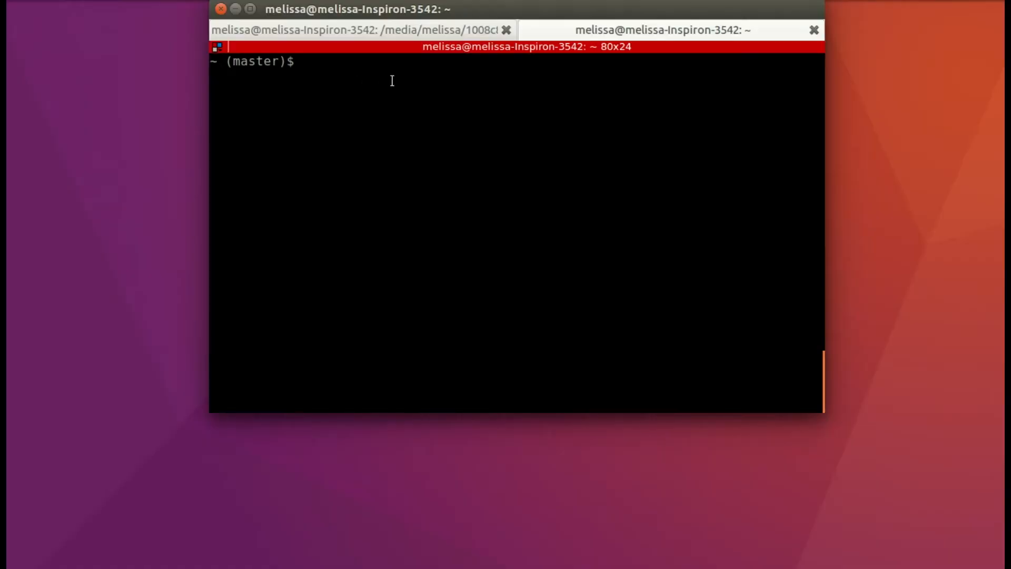
# Print the working directory and open .bashrc in nano with sudo
pyautogui.write('p')
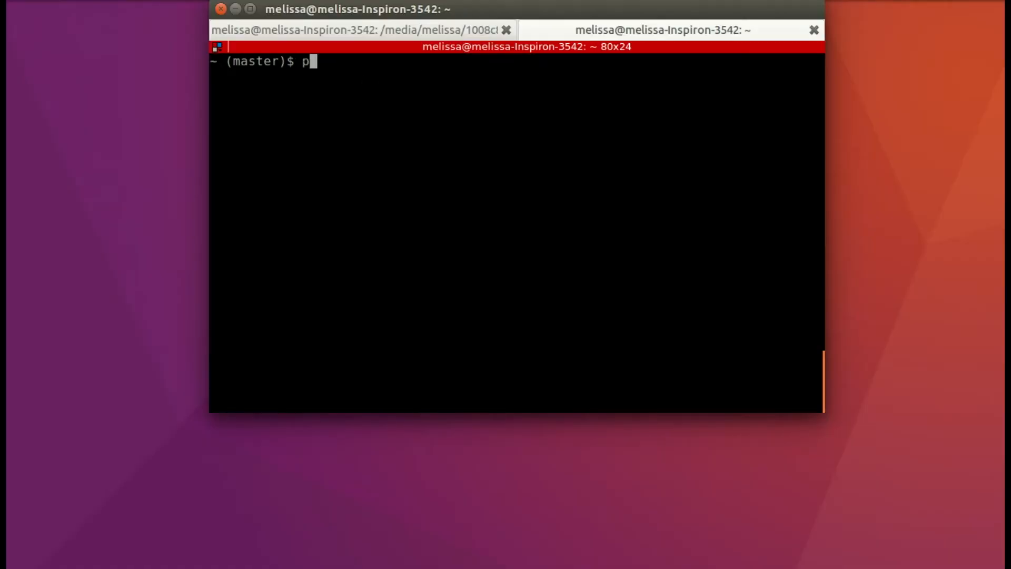
pyautogui.press('Return')
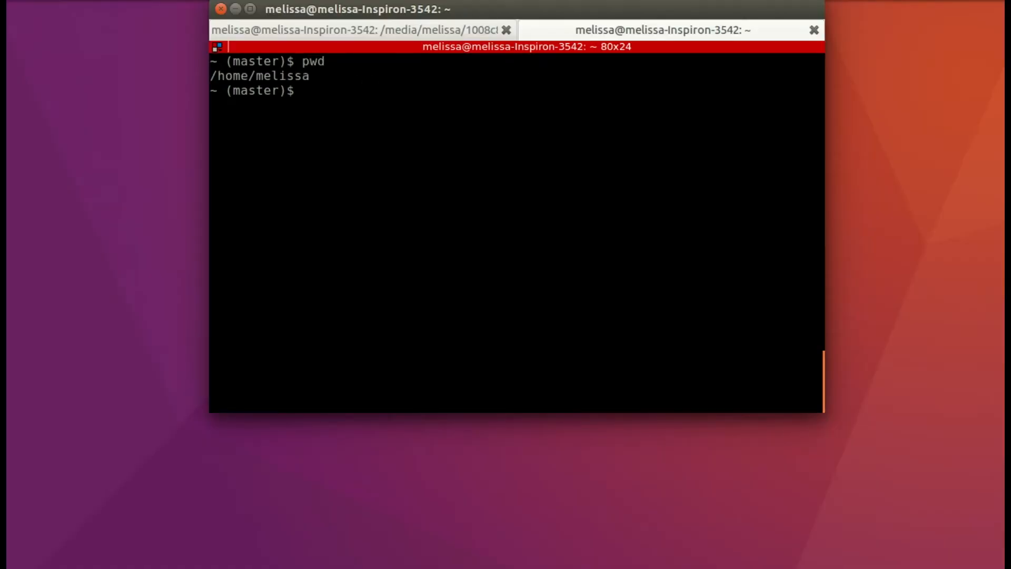
pyautogui.write('sudo')
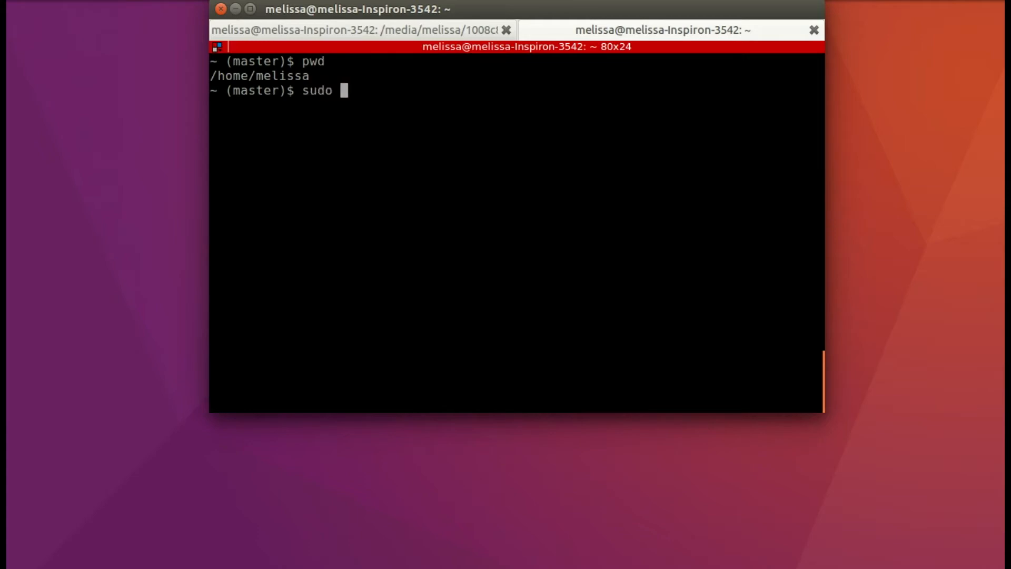
pyautogui.write('nano .')
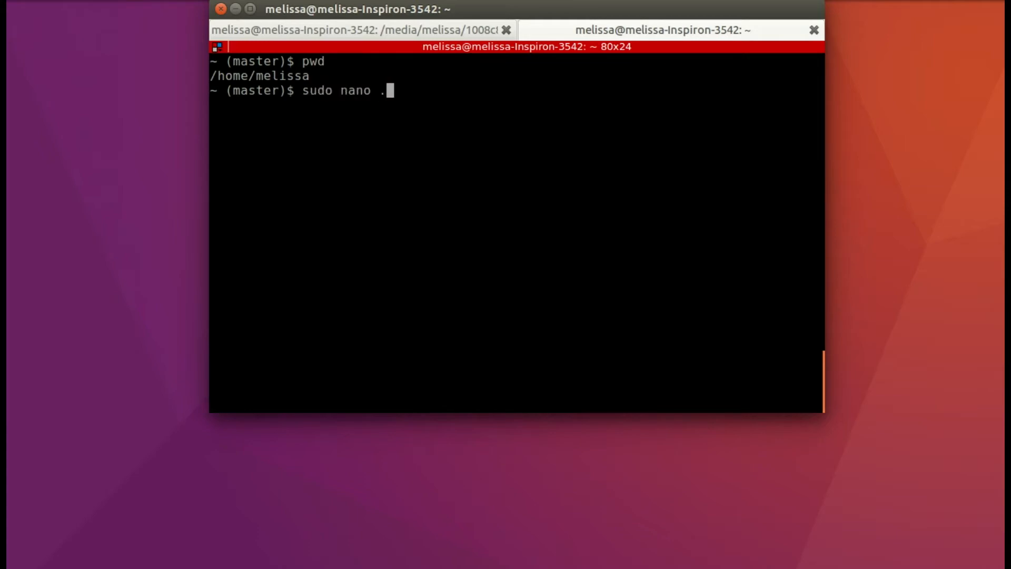
pyautogui.write('bashrc')
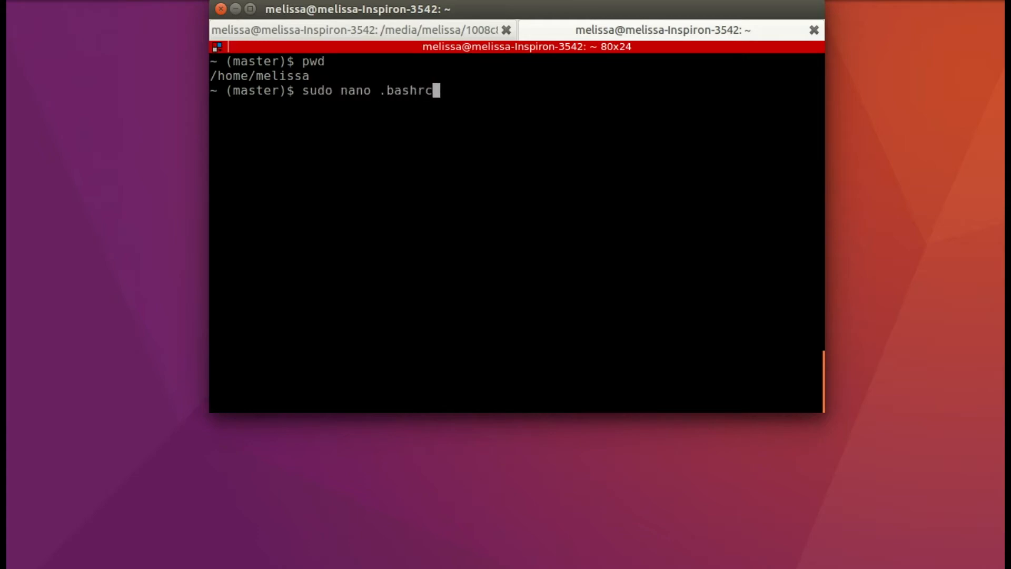
pyautogui.press('Return')
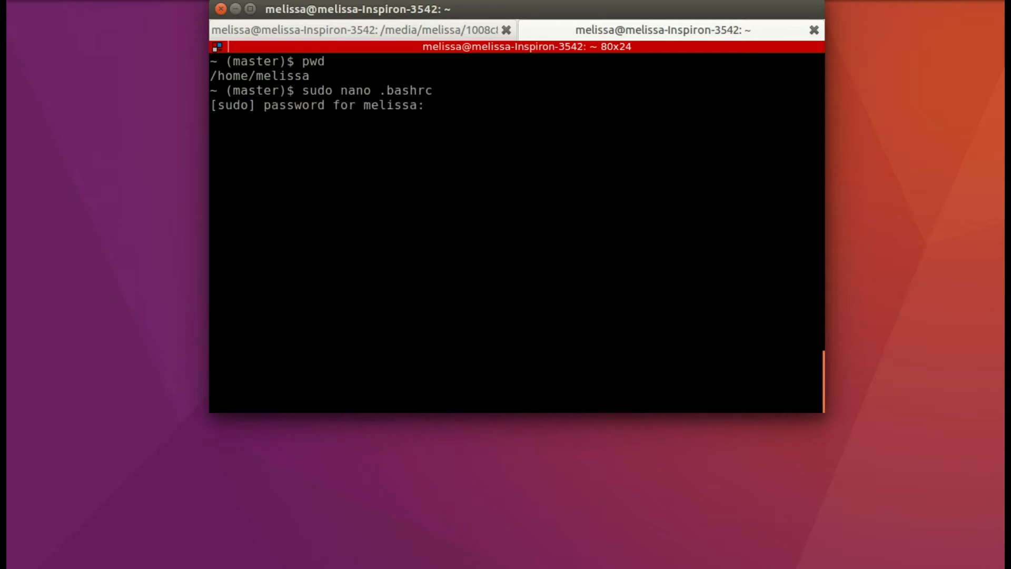
pyautogui.press('Return')
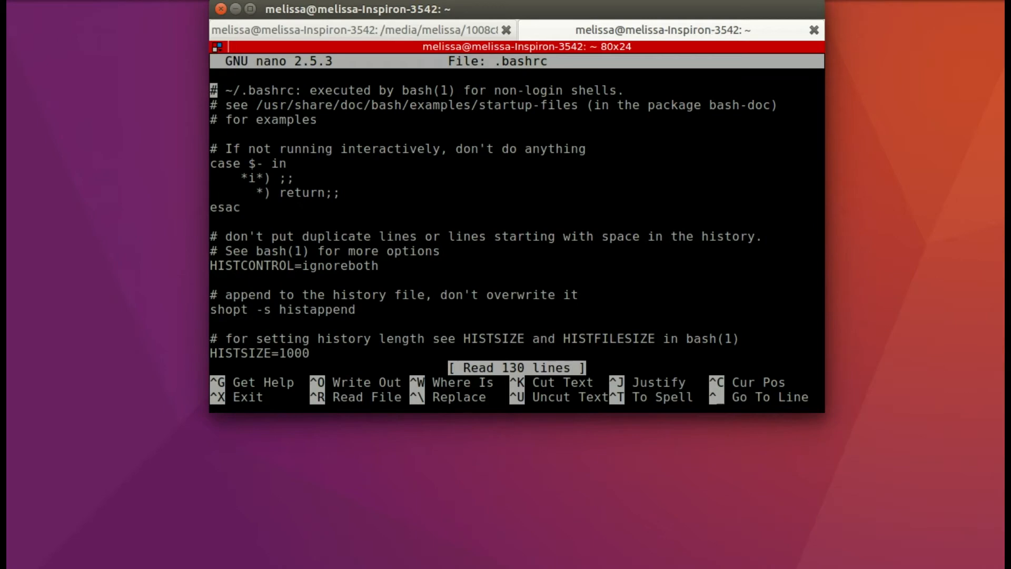
# Append the dc-web, dc-migrate, dc-rspec and dc aliases, save, and close the terminal
pyautogui.scroll(-3)
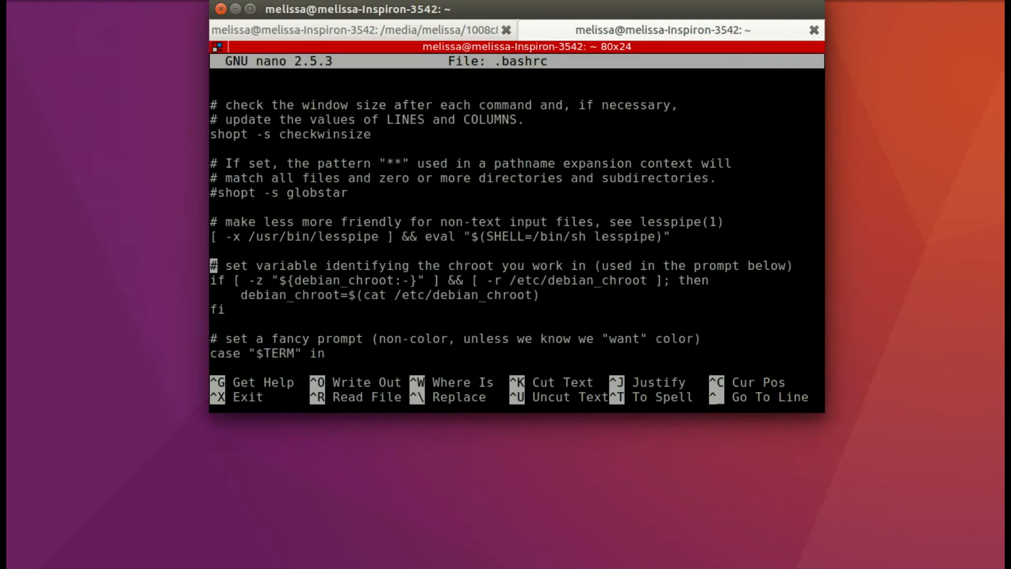
pyautogui.scroll(-3)
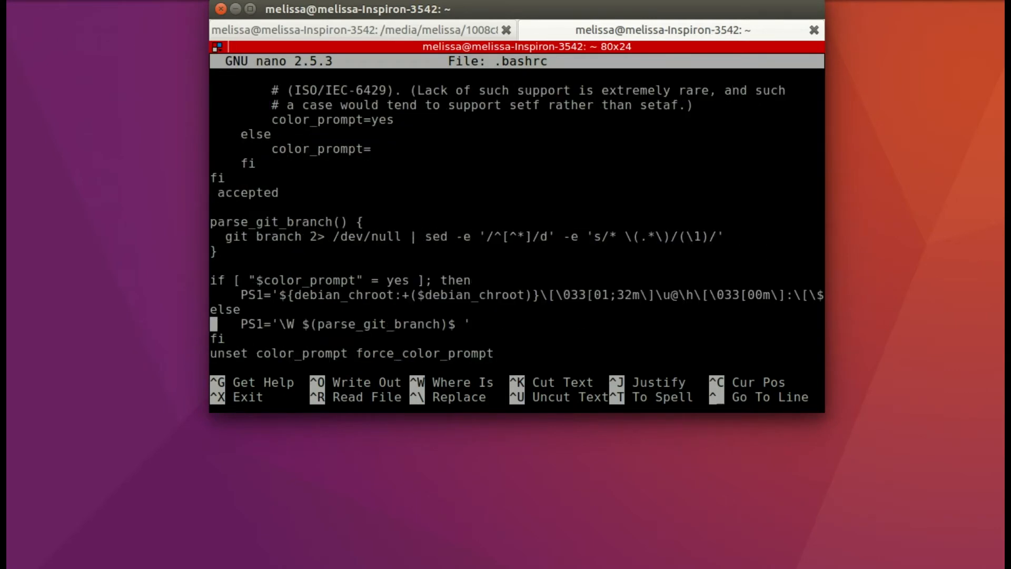
pyautogui.scroll(-3)
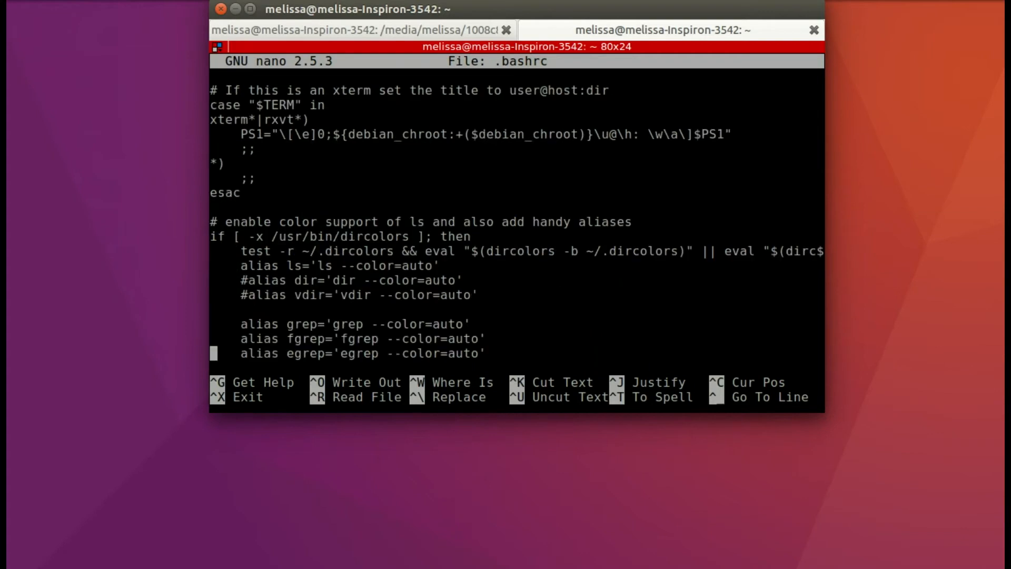
pyautogui.scroll(-3)
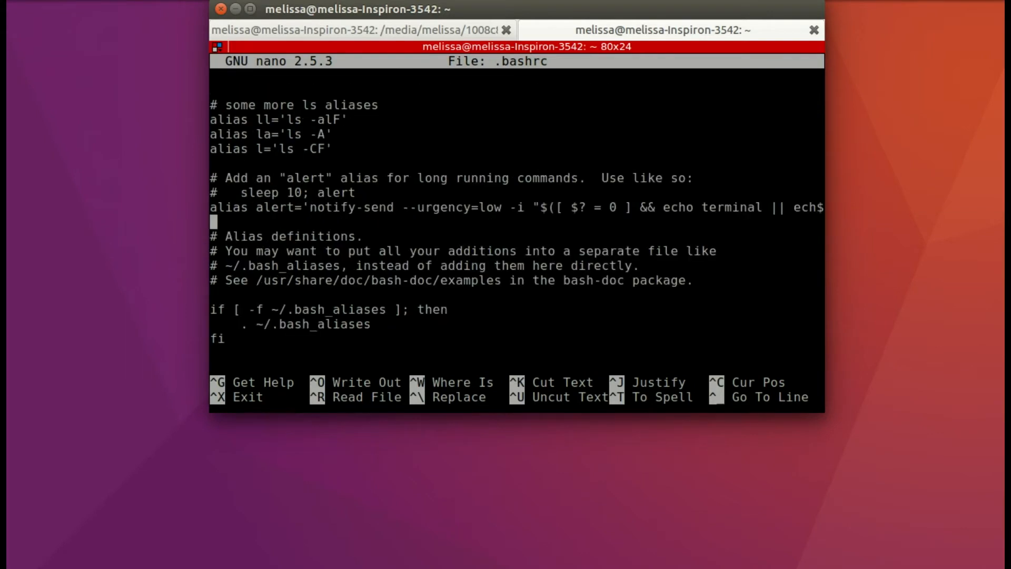
pyautogui.scroll(-3)
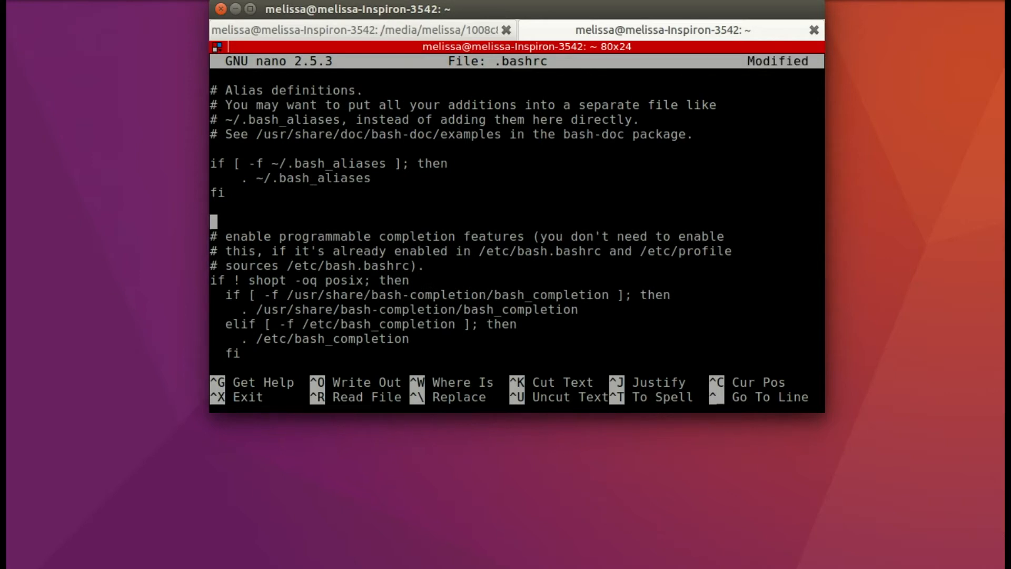
pyautogui.write("alias dc-web='docker-compose run web'")
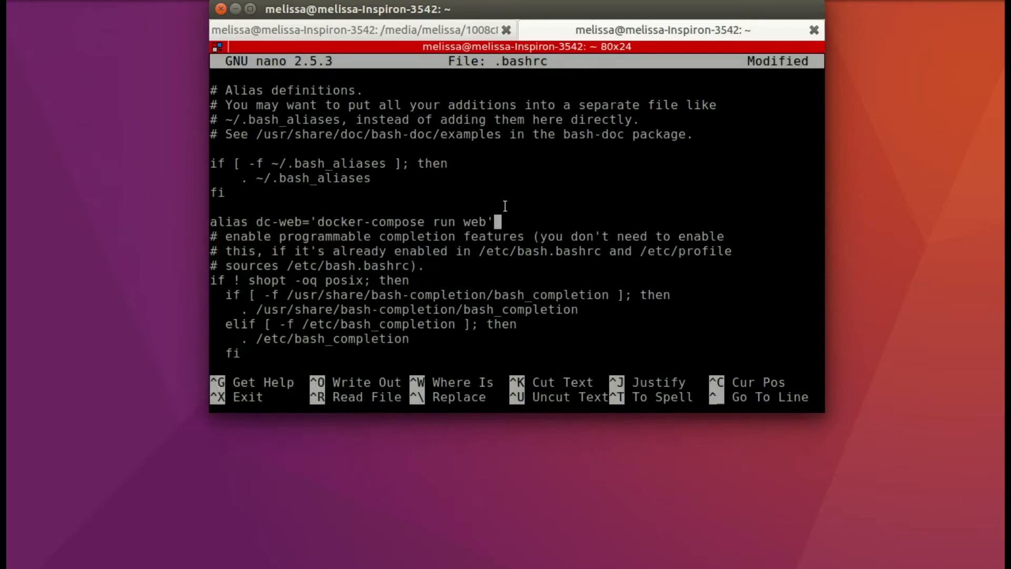
pyautogui.press('Return')
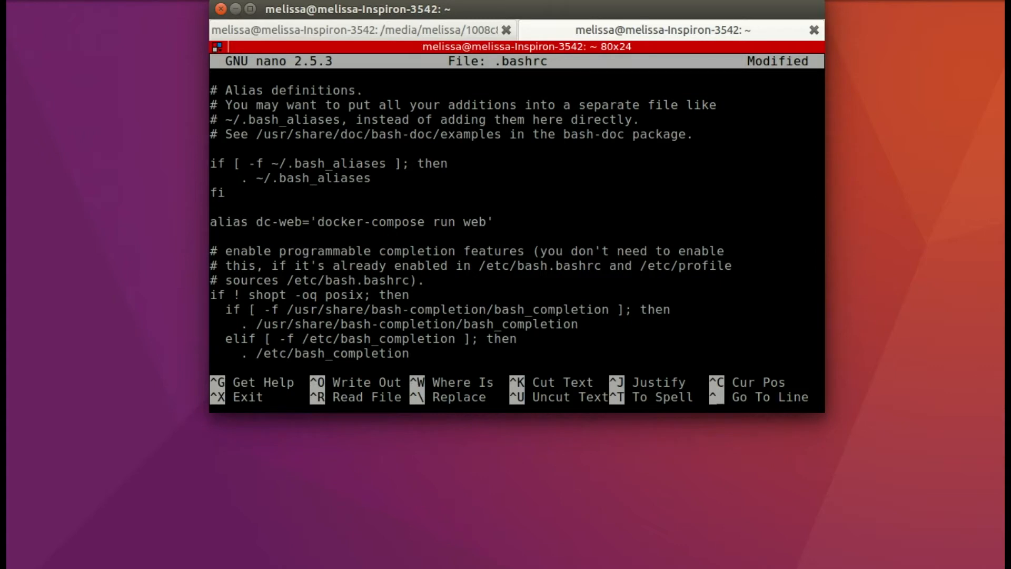
pyautogui.rightClick(232, 252)
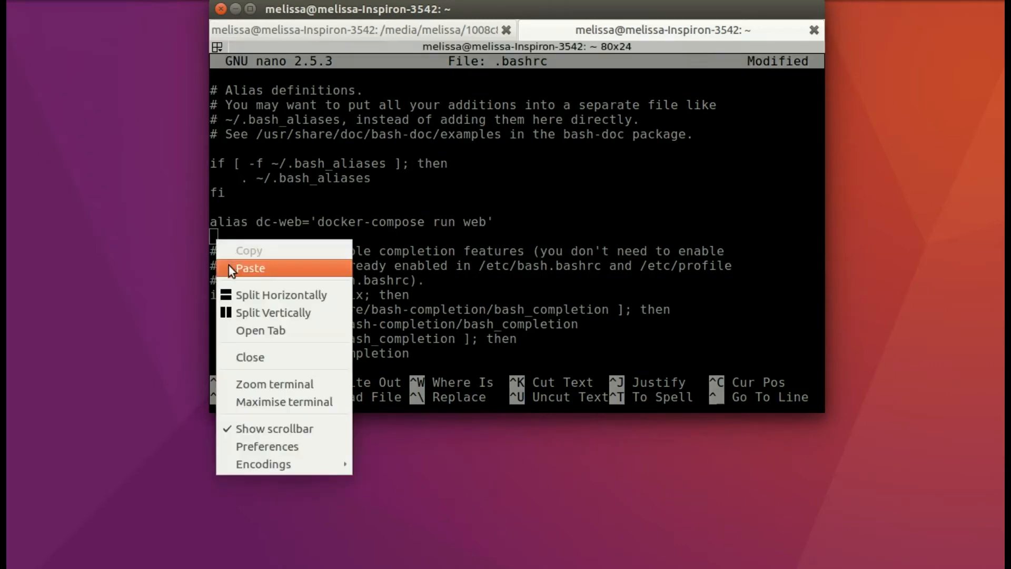
pyautogui.click(250, 268)
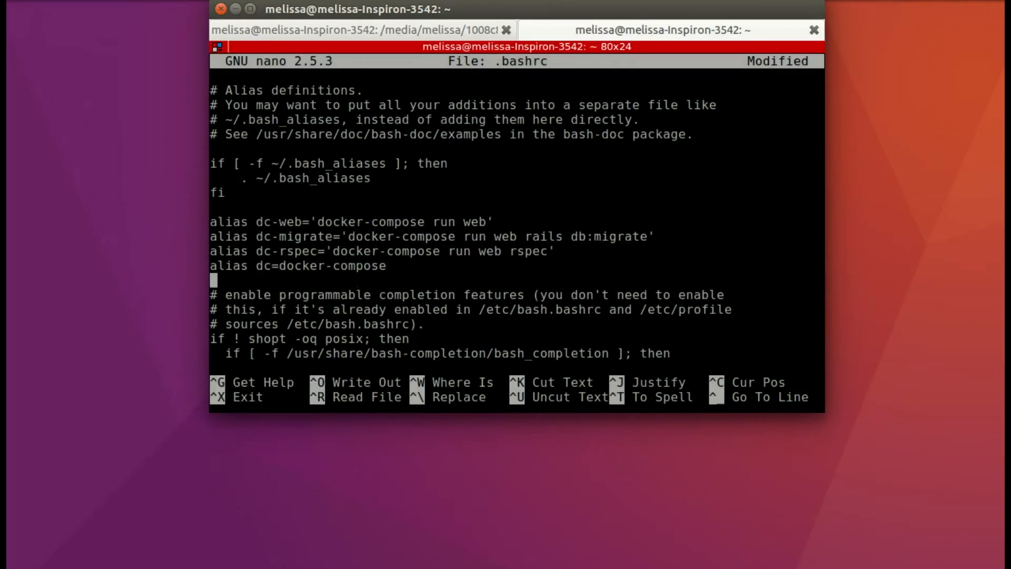
pyautogui.press('ctrl+x')
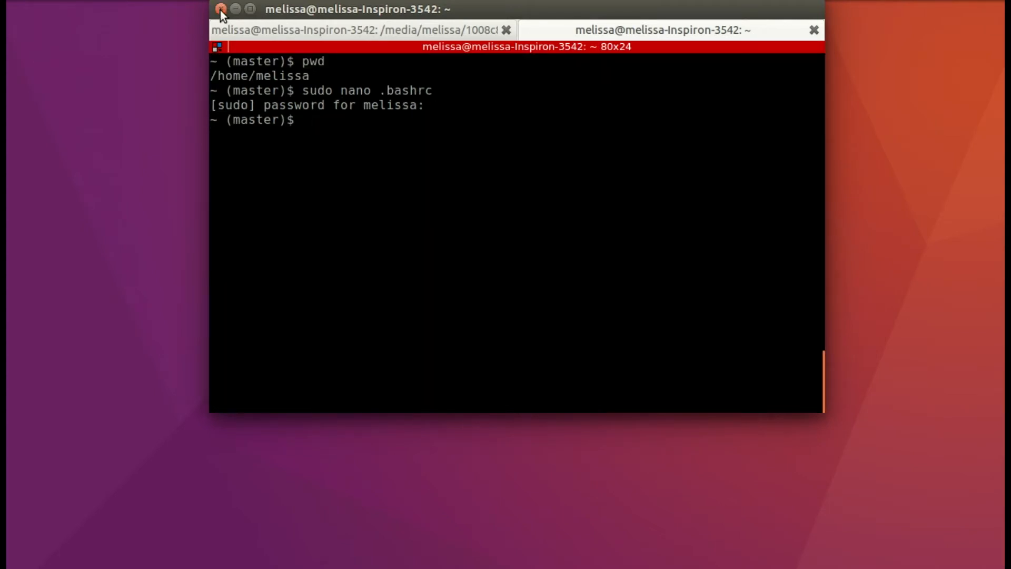
pyautogui.click(221, 9)
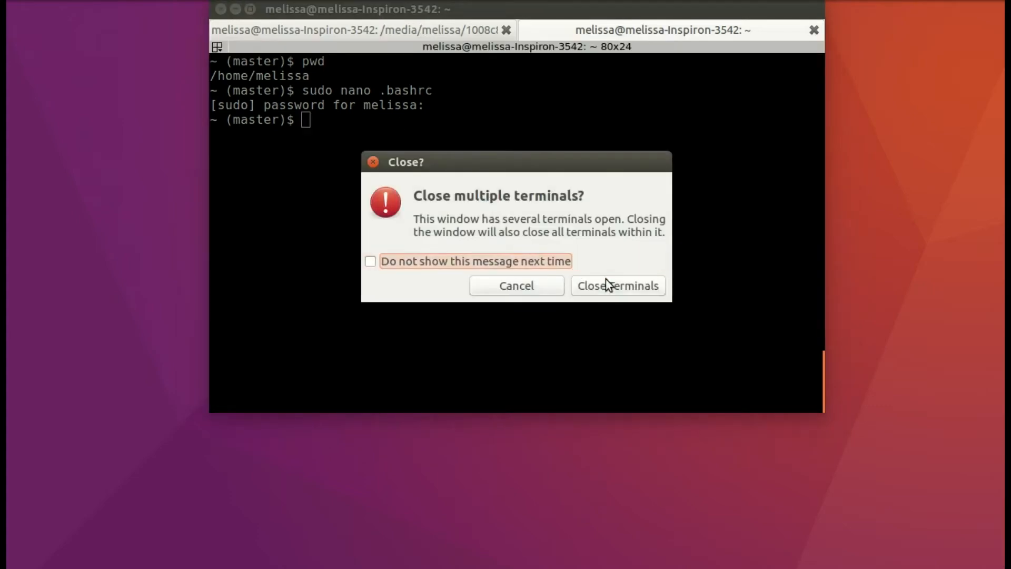
pyautogui.click(617, 286)
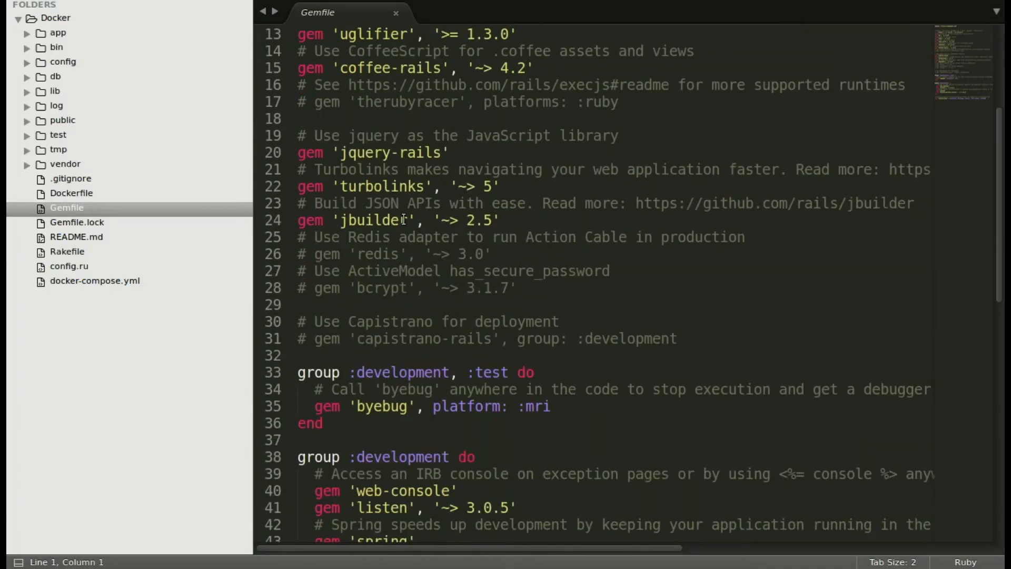
# Scroll through the Rails project's Gemfile in Sublime Text
pyautogui.scroll(-3)
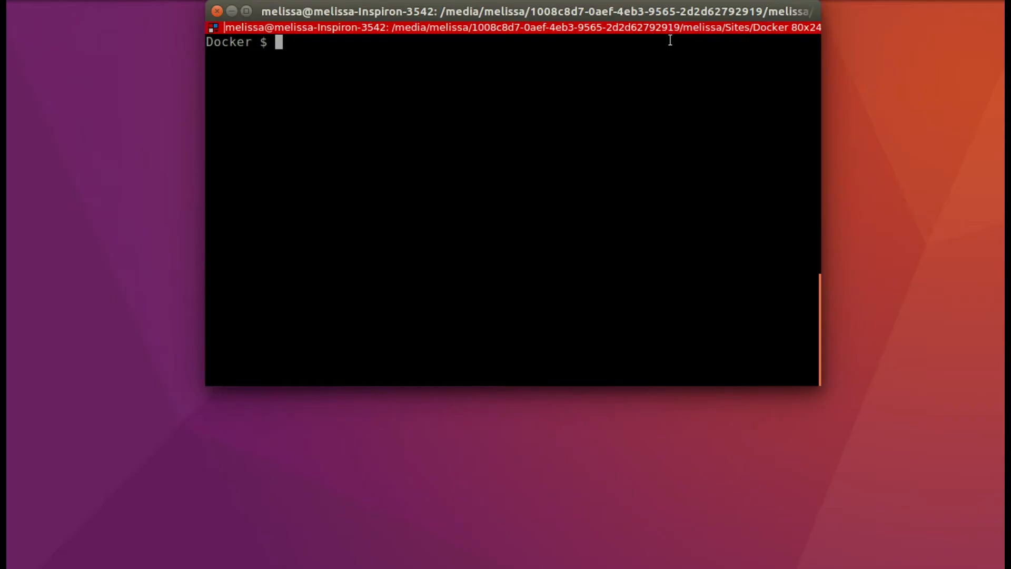
# Build the images with dc build, then start the db and web containers with dc up
pyautogui.write('dc build')
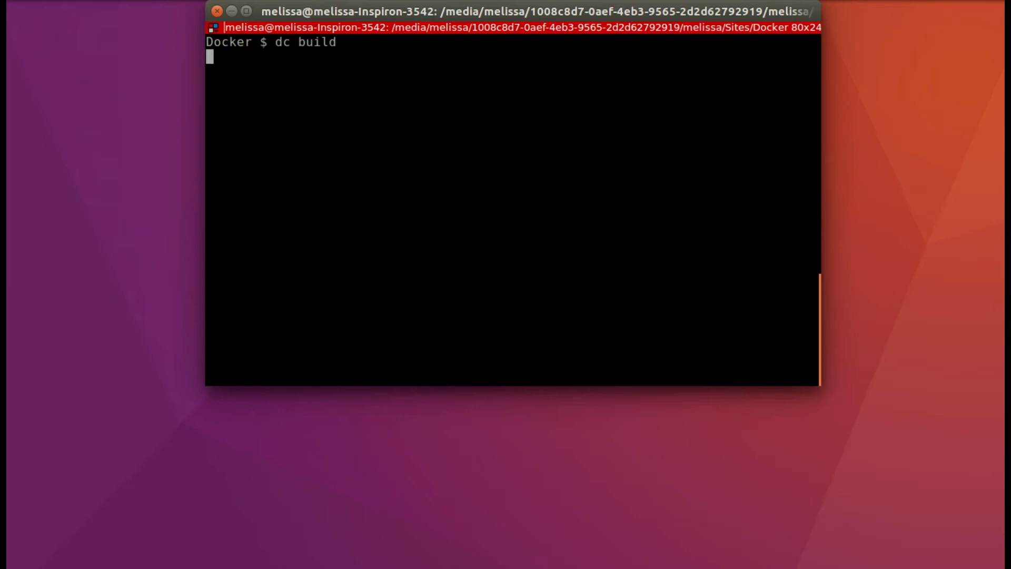
pyautogui.press('Return')
pyautogui.write('dc up')
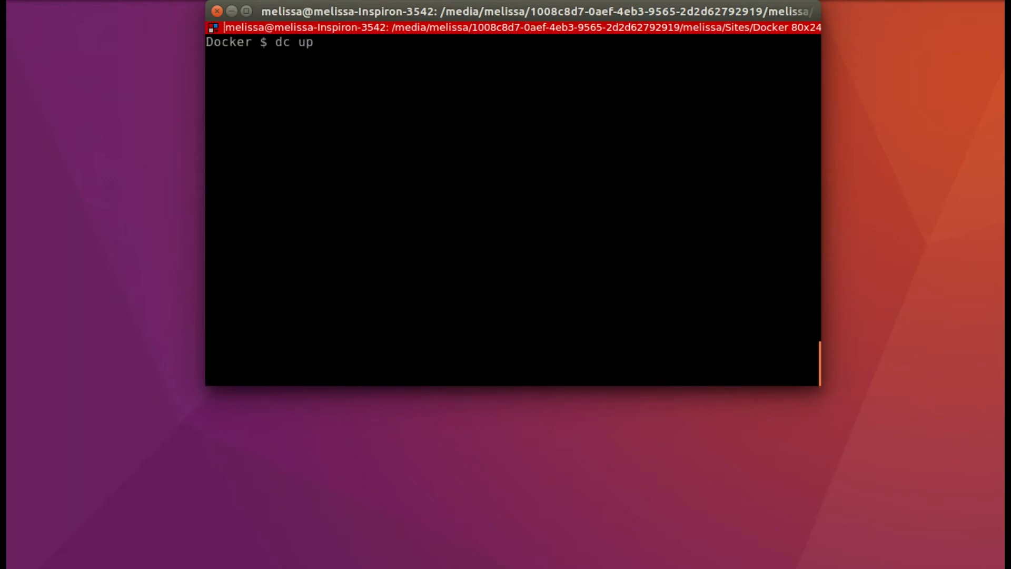
pyautogui.press('Return')
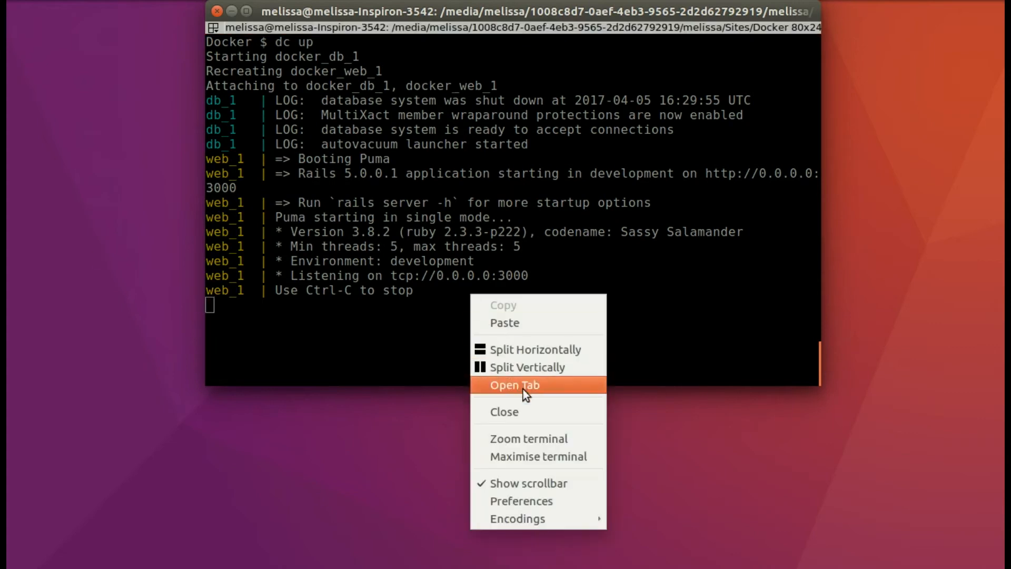
# Open a second terminal tab and run dc-web rails generate rspec:install
pyautogui.click(514, 384)
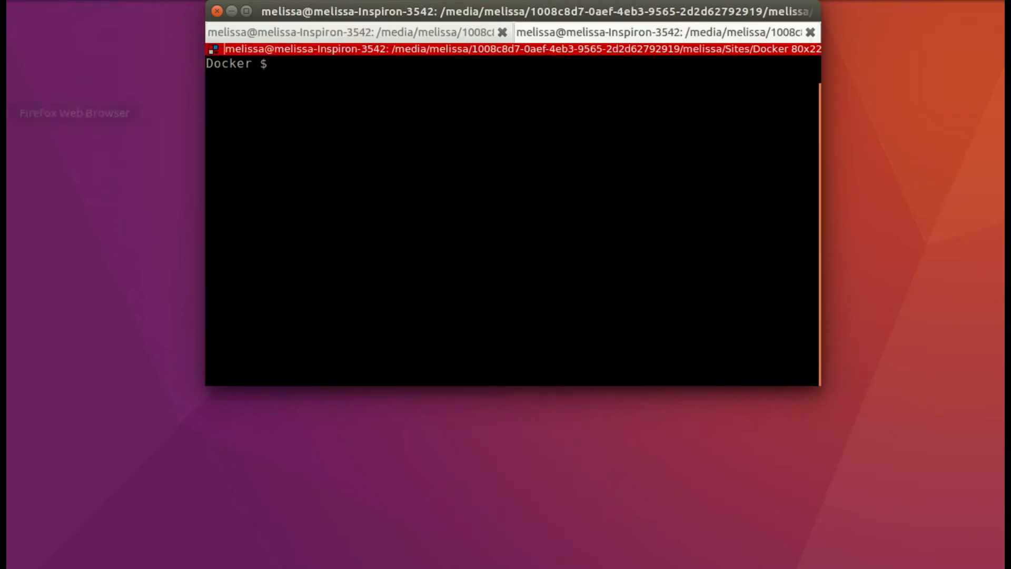
pyautogui.write('dc-web rails generate rspec:install')
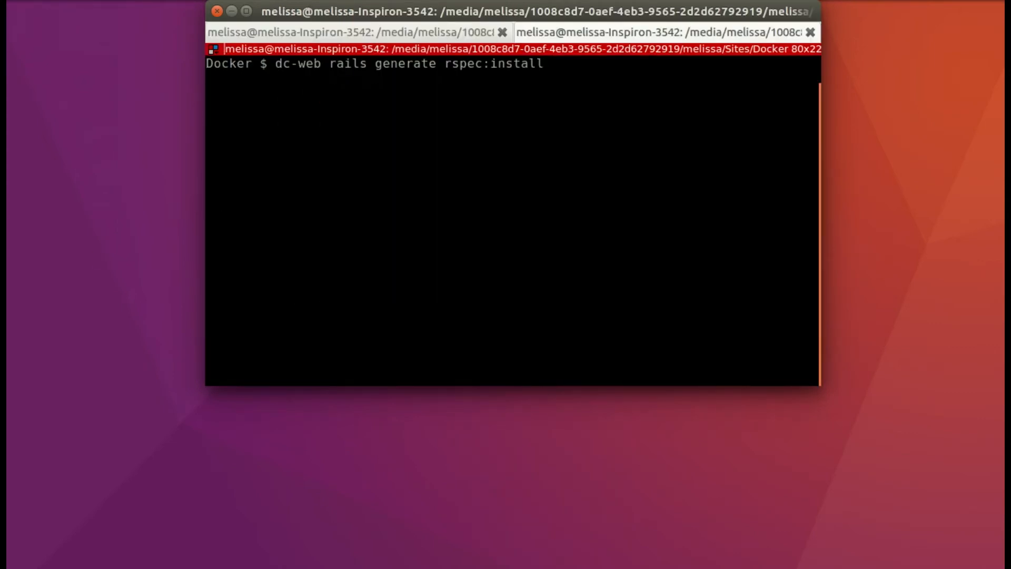
pyautogui.press('Return')
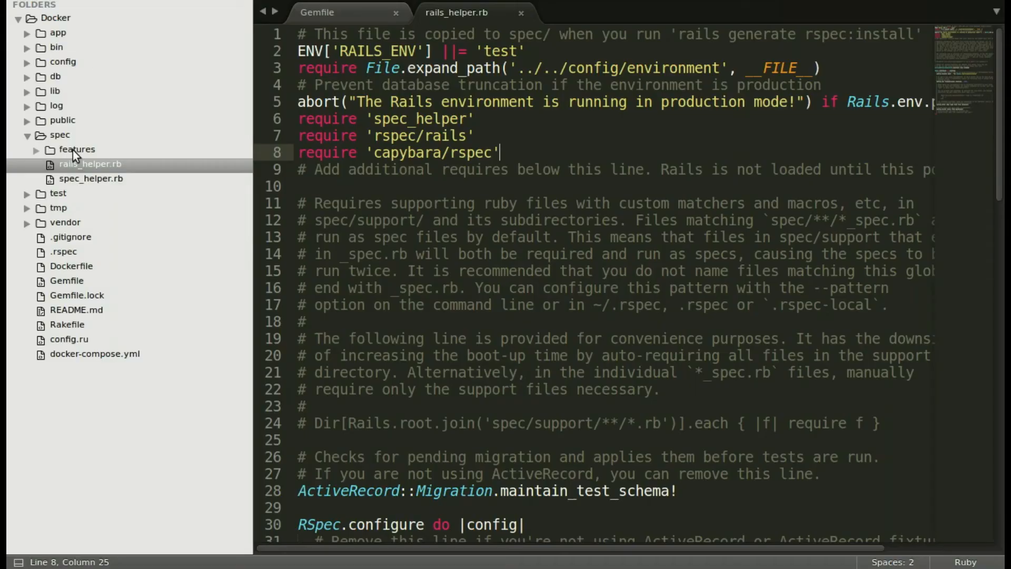
# Create a new file and save it as create_vendors_spec.rb in spec/features
pyautogui.press('ctrl+n')
pyautogui.write('create_vendors_')
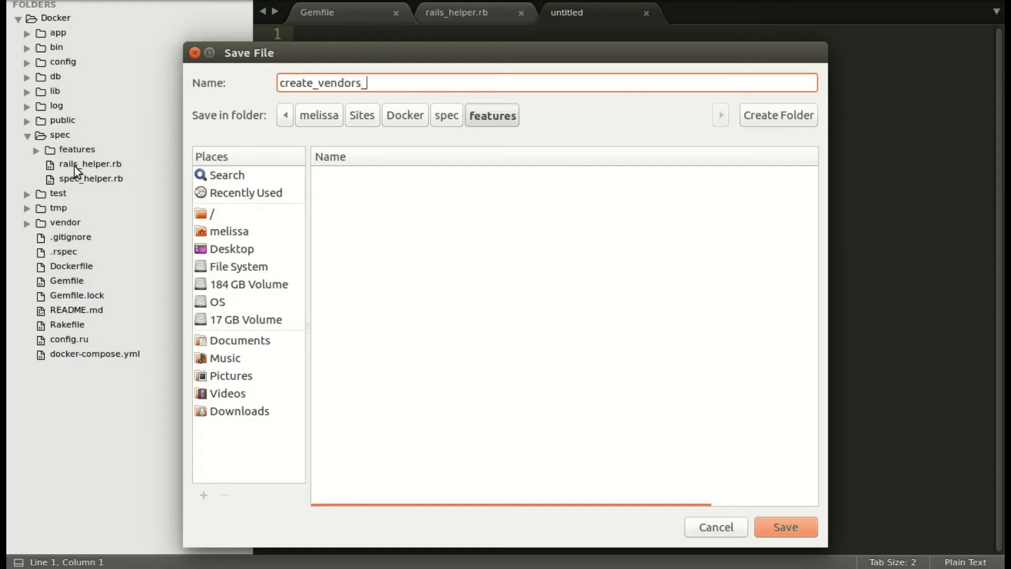
pyautogui.write('spec.rb')
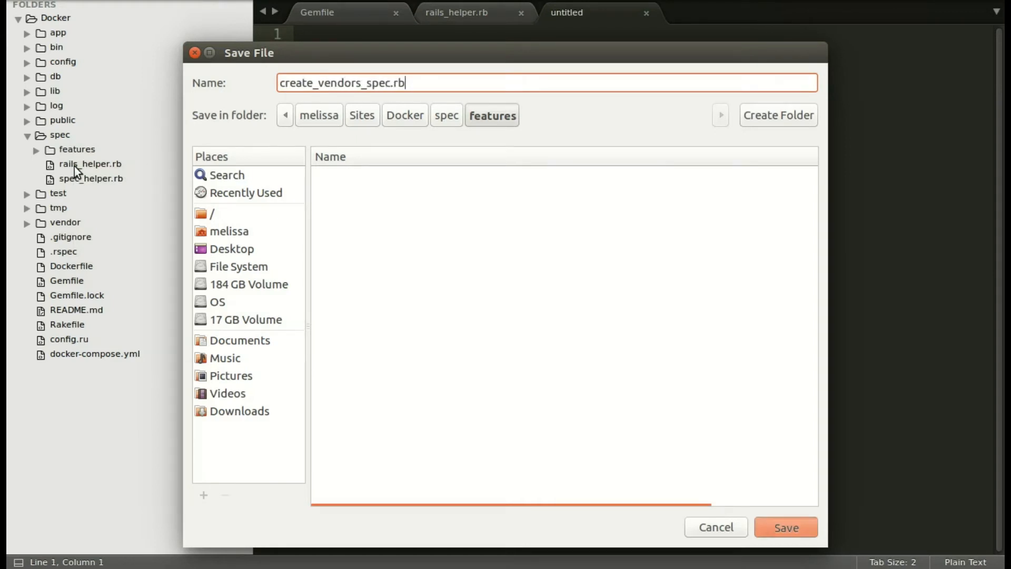
pyautogui.click(785, 527)
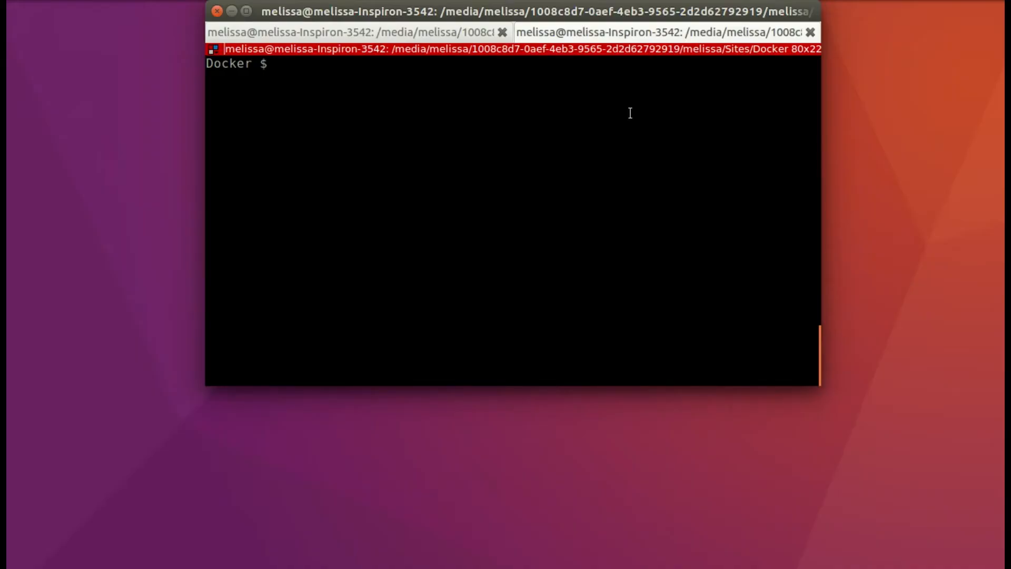
# Run dc-rspec, getting one failure on undefined new_vendor_path
pyautogui.write('dc-r')
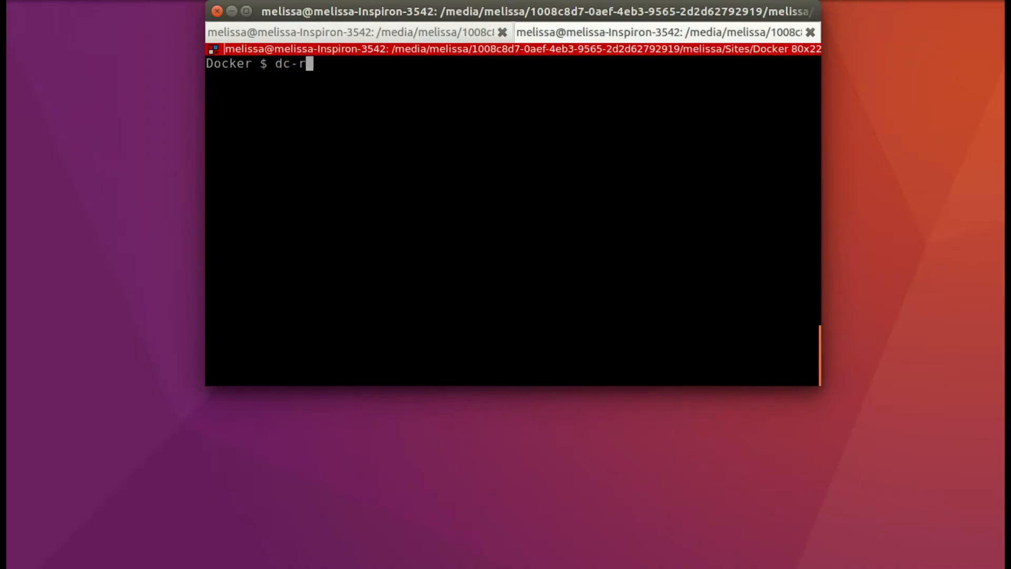
pyautogui.write('spec')
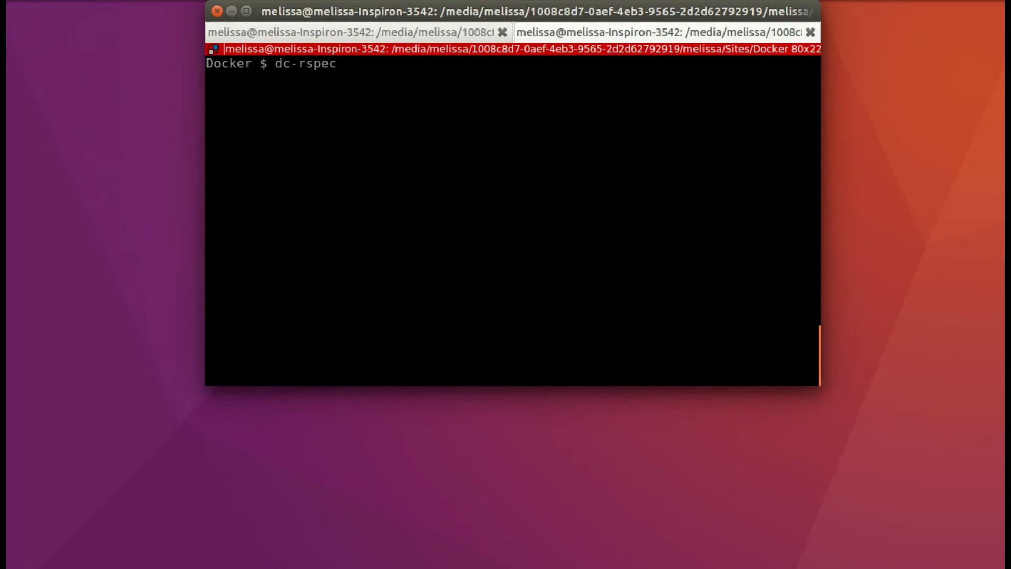
pyautogui.press('Return')
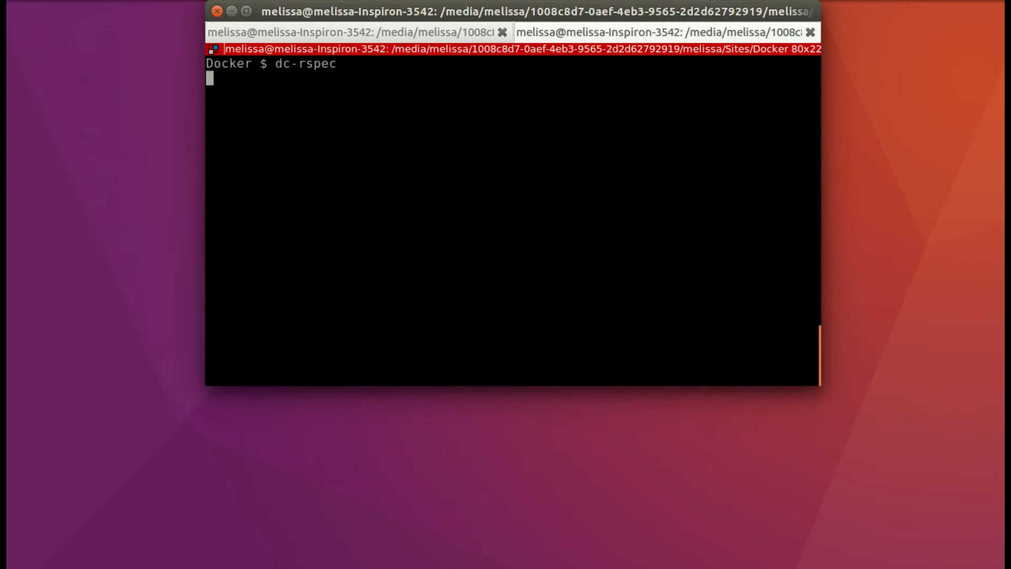
pyautogui.press('Return')
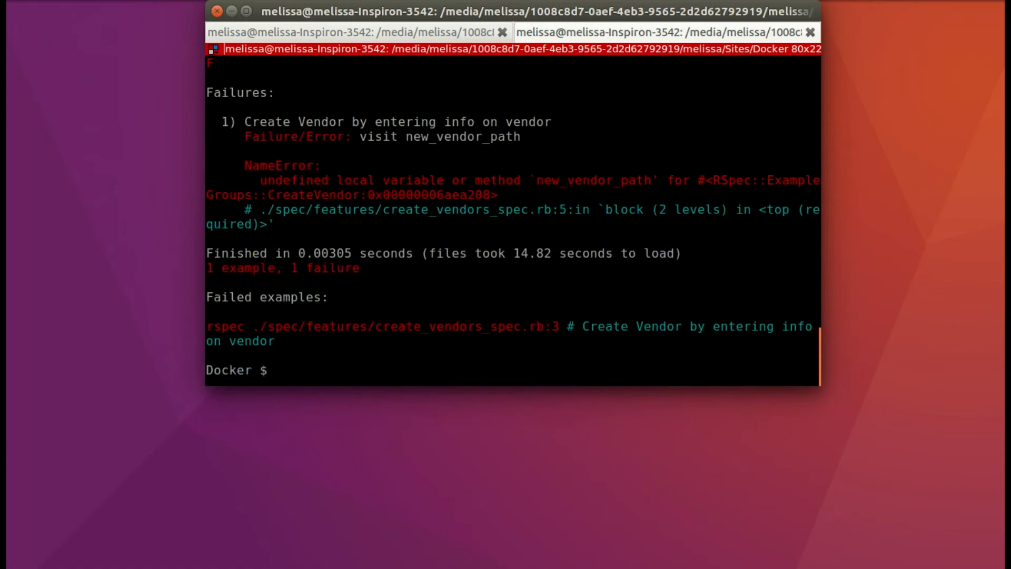
pyautogui.moveTo(620, 181)
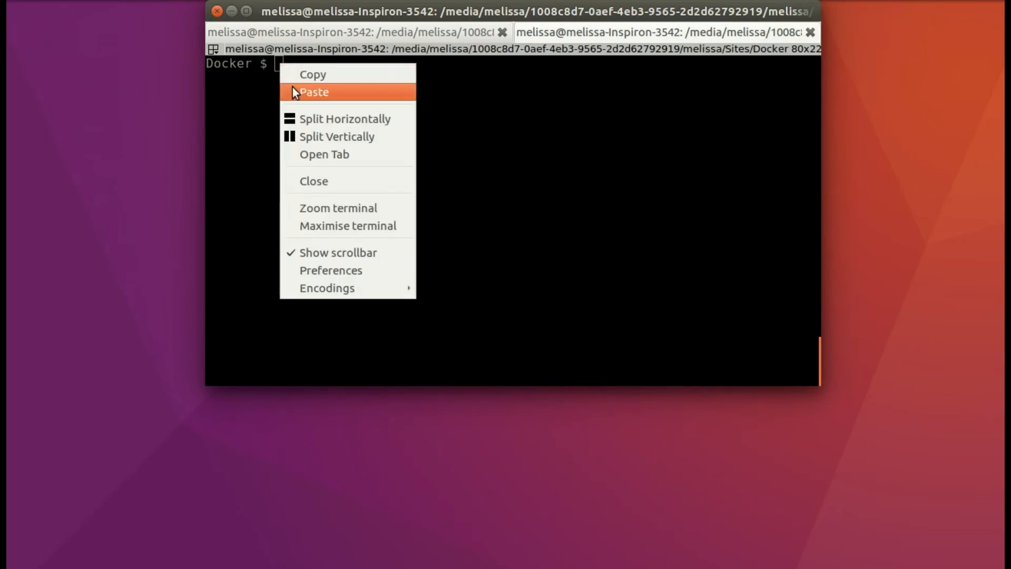
# Paste and run rails g scaffold Vendor with name and business_name string fields
pyautogui.click(315, 92)
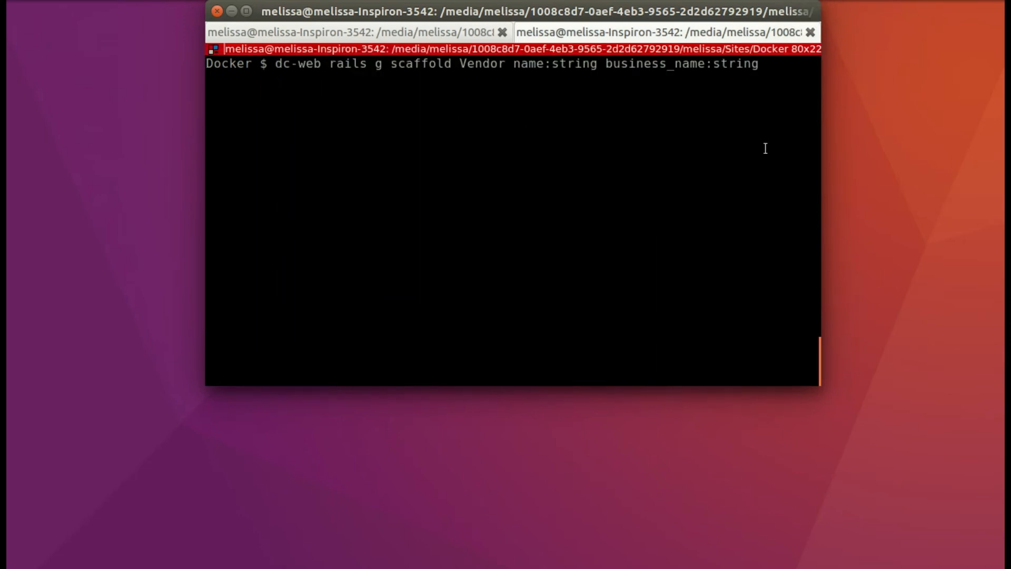
pyautogui.press('Return')
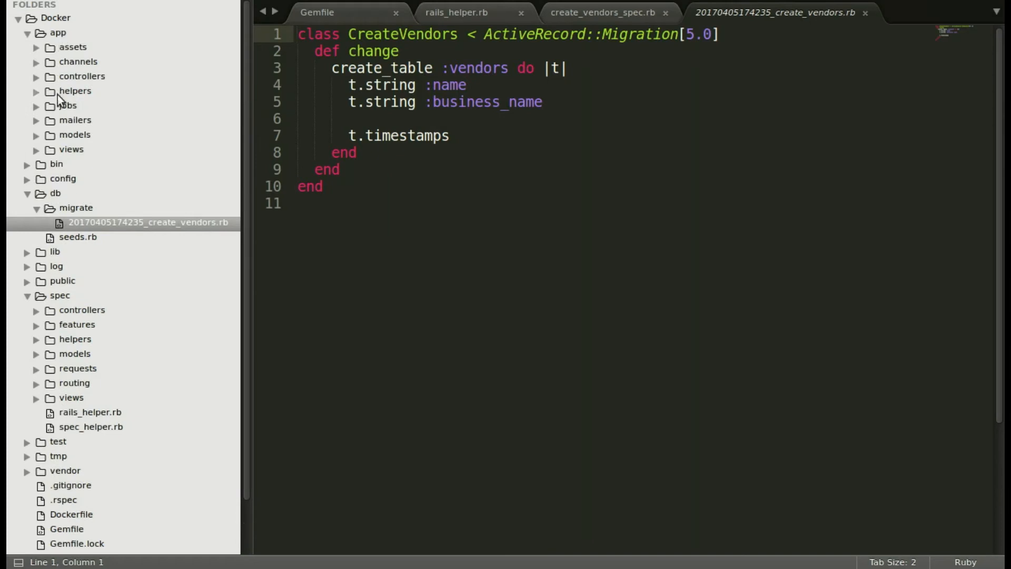
# Expand app/models, app/views and views/vendors to show vendor.rb and the vendors templates
pyautogui.click(74, 134)
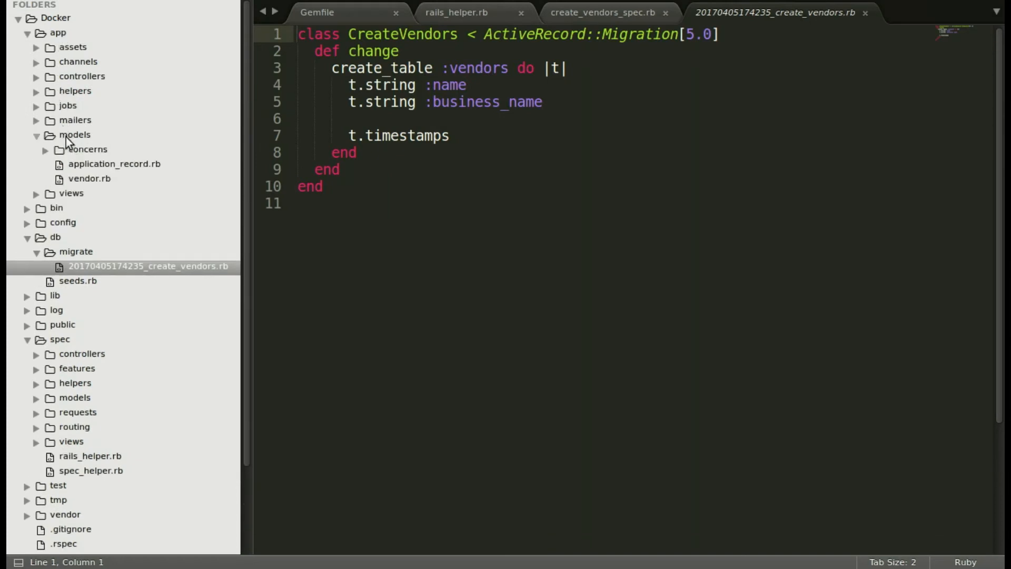
pyautogui.click(70, 193)
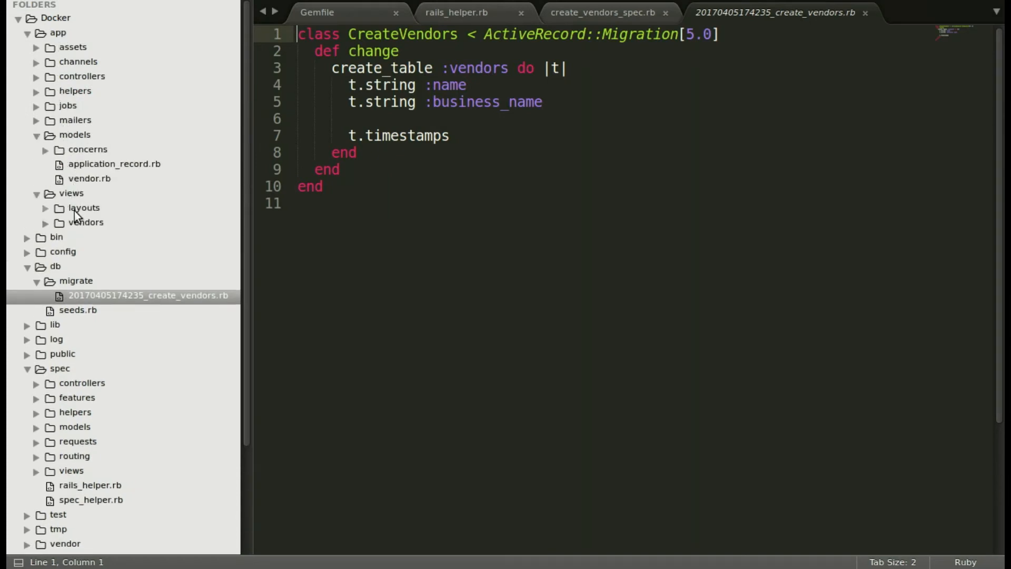
pyautogui.click(85, 222)
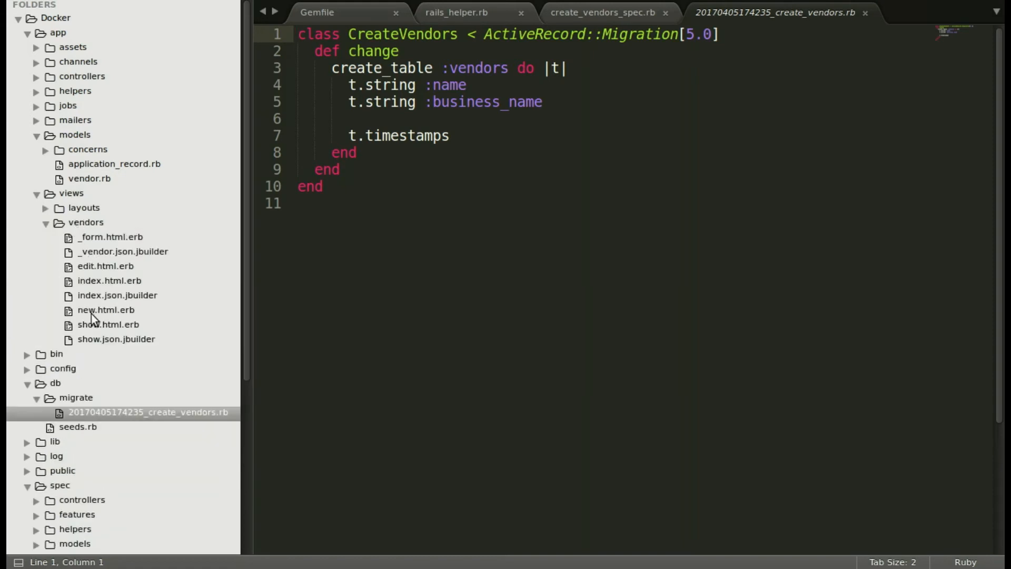
pyautogui.moveTo(586, 209)
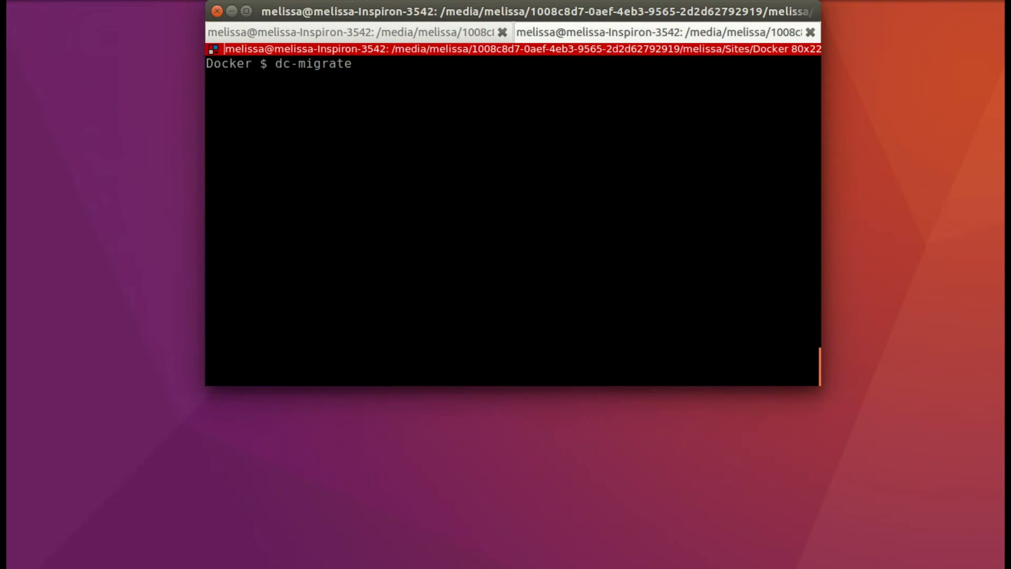
# Apply the vendors migration with dc-migrate and rerun the full dc-rspec suite
pyautogui.press('Return')
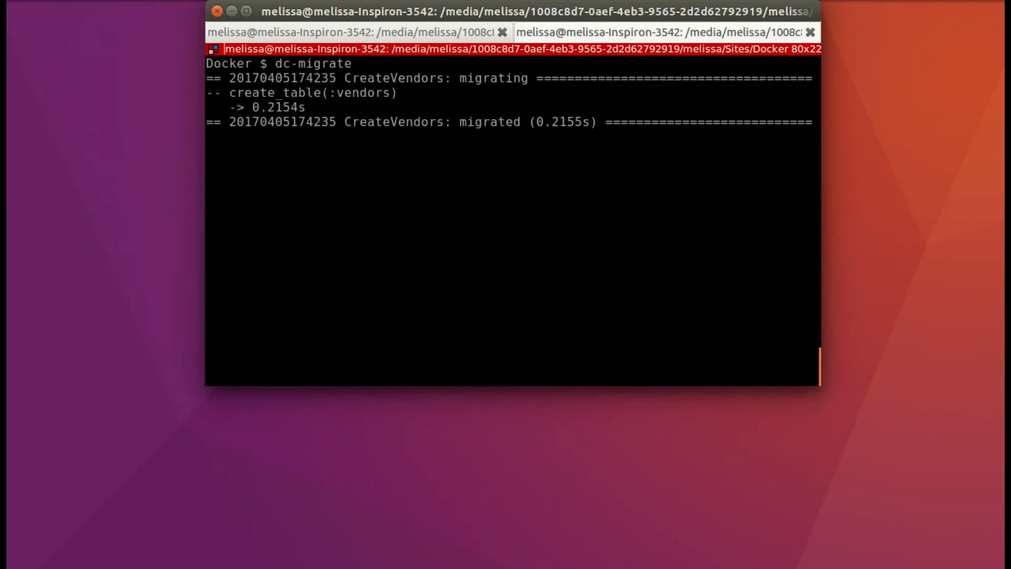
pyautogui.write('dc-migrate')
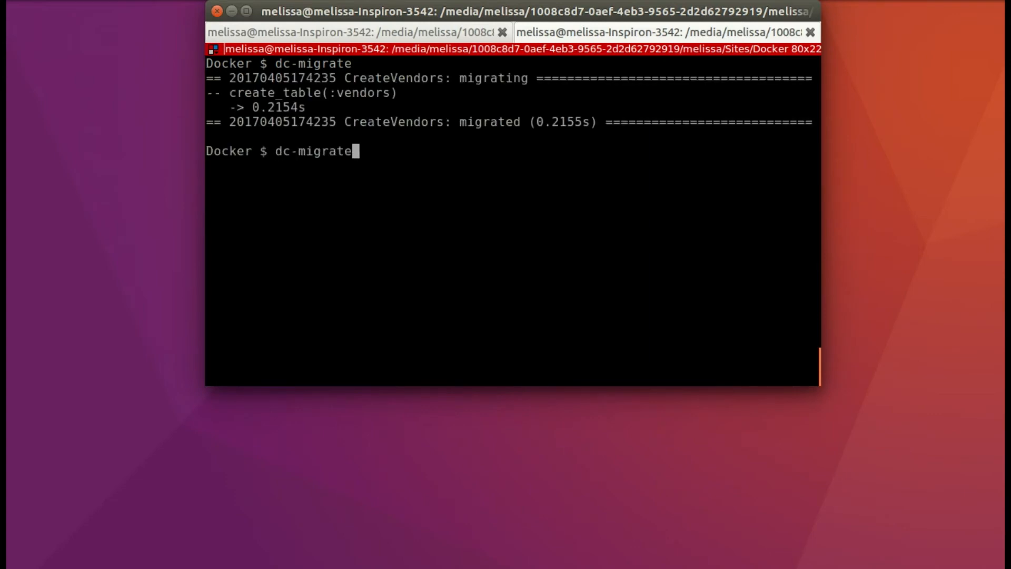
pyautogui.write('dc-rspec')
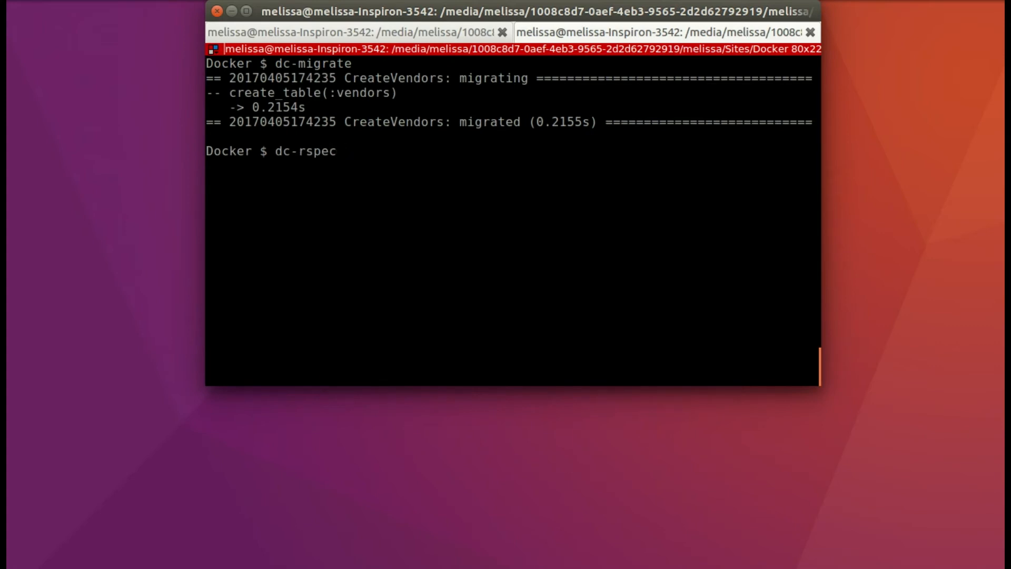
pyautogui.press('Return')
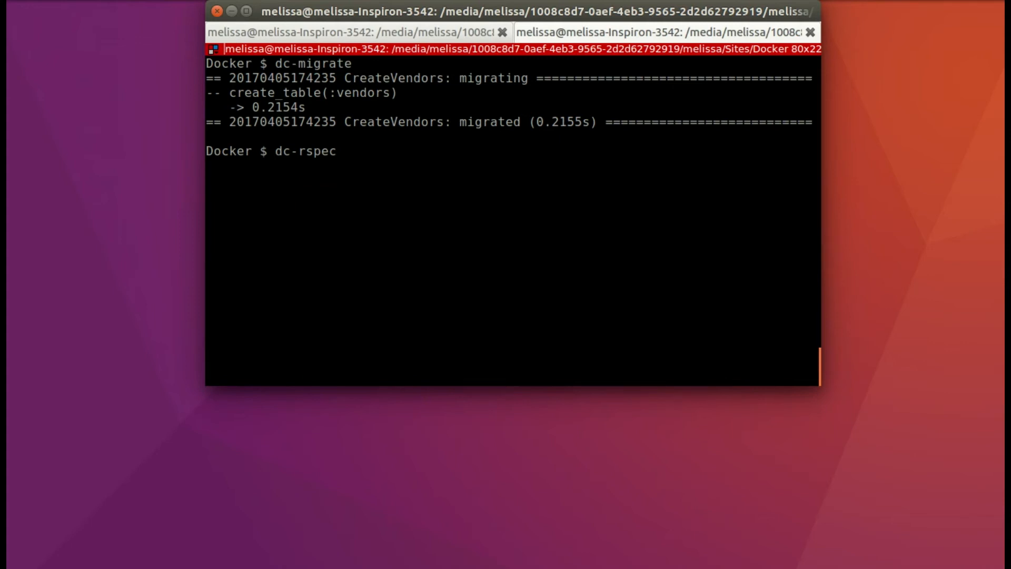
pyautogui.press('Return')
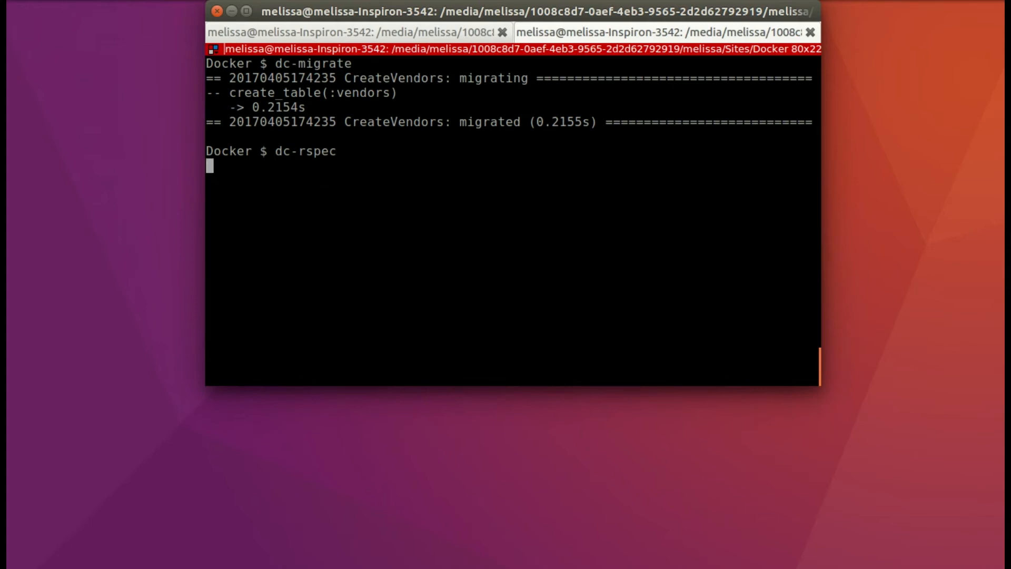
pyautogui.press('Return')
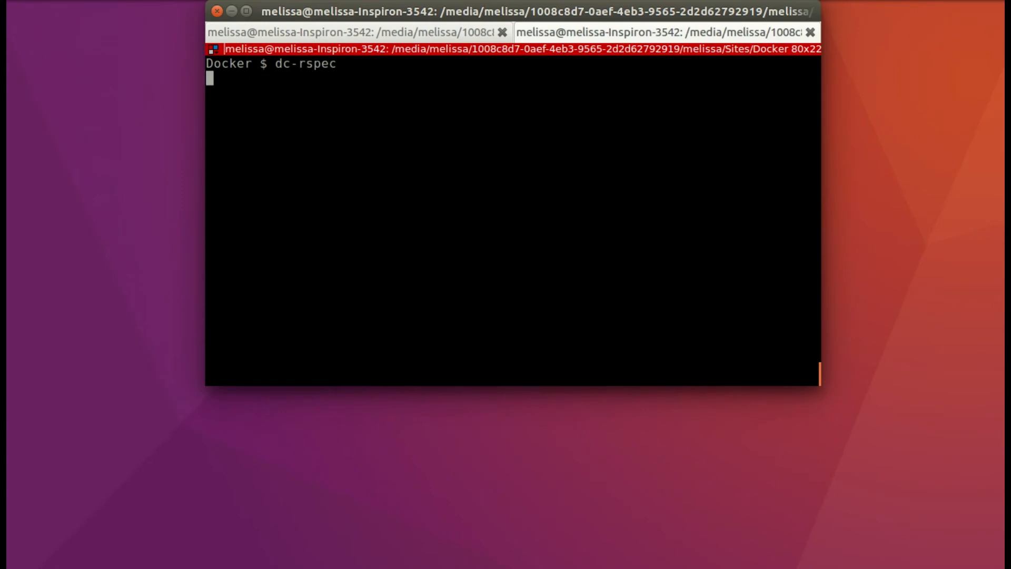
pyautogui.press('Return')
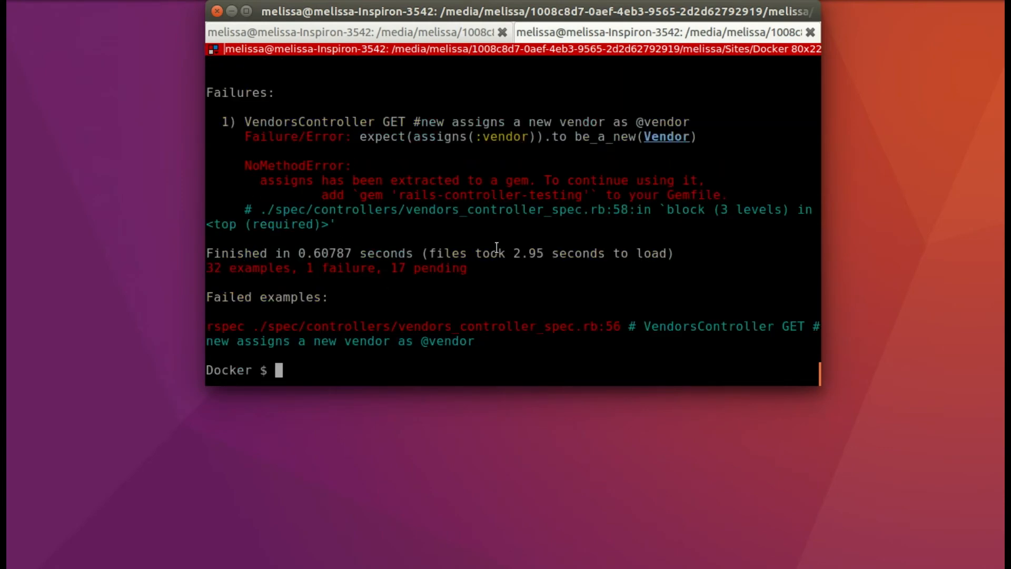
pyautogui.moveTo(545, 167)
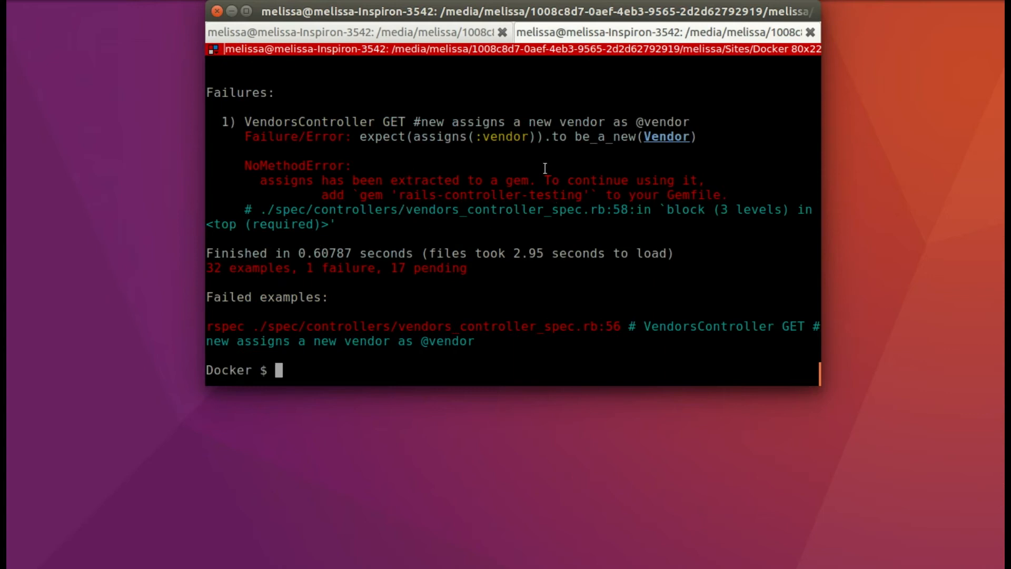
pyautogui.moveTo(577, 237)
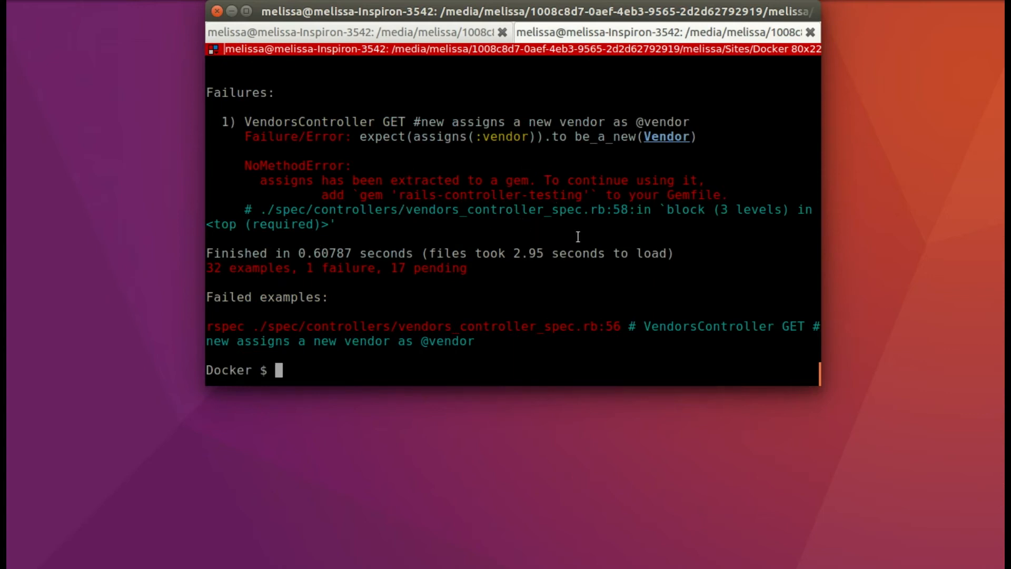
# Run dc-rspec spec/features/create_vendors_spec.rb for 1 example, 0 failures, then clear the screen
pyautogui.write('dc-rspec s')
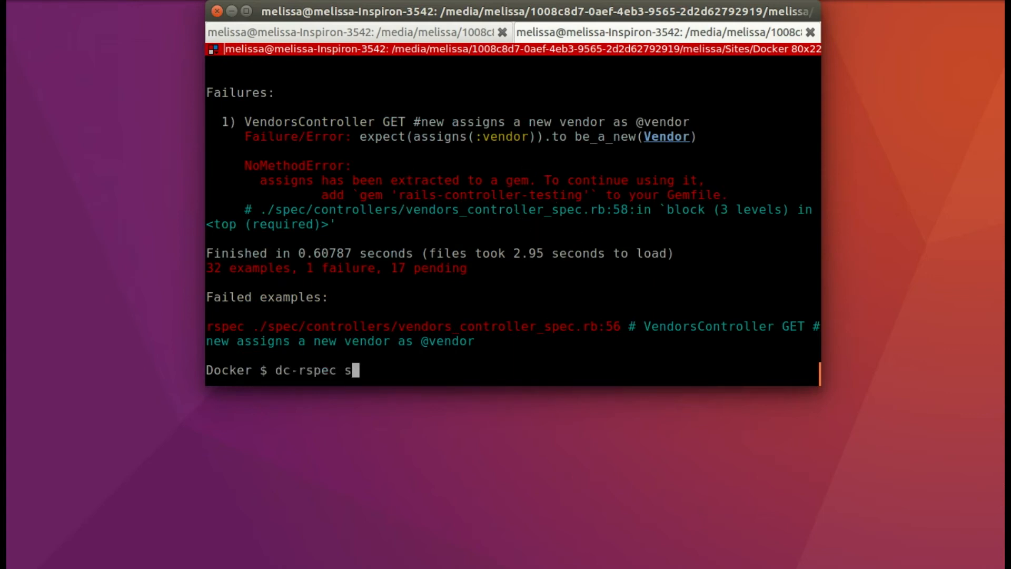
pyautogui.write('pec/features/')
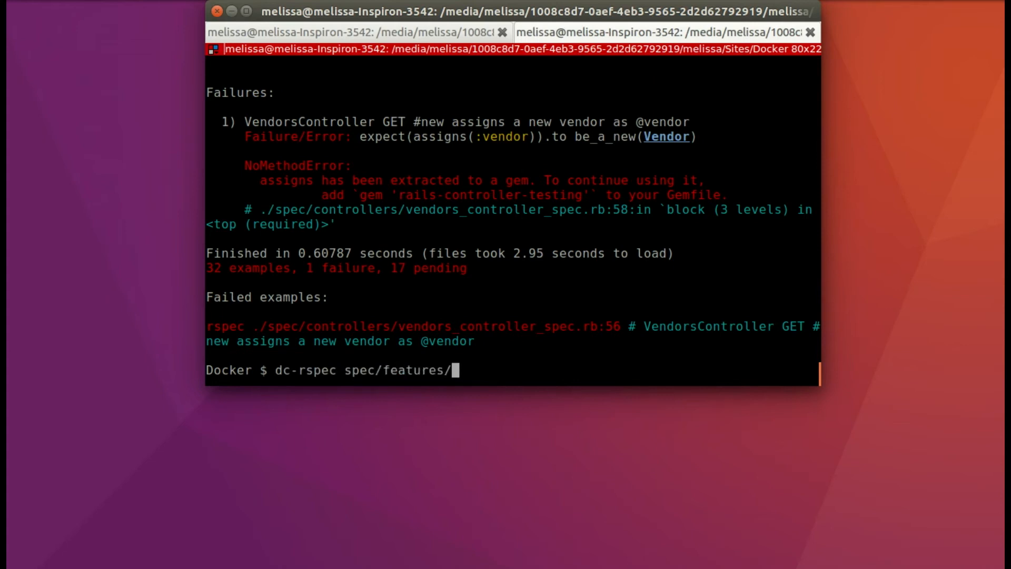
pyautogui.write('create_vendors_spec.rb')
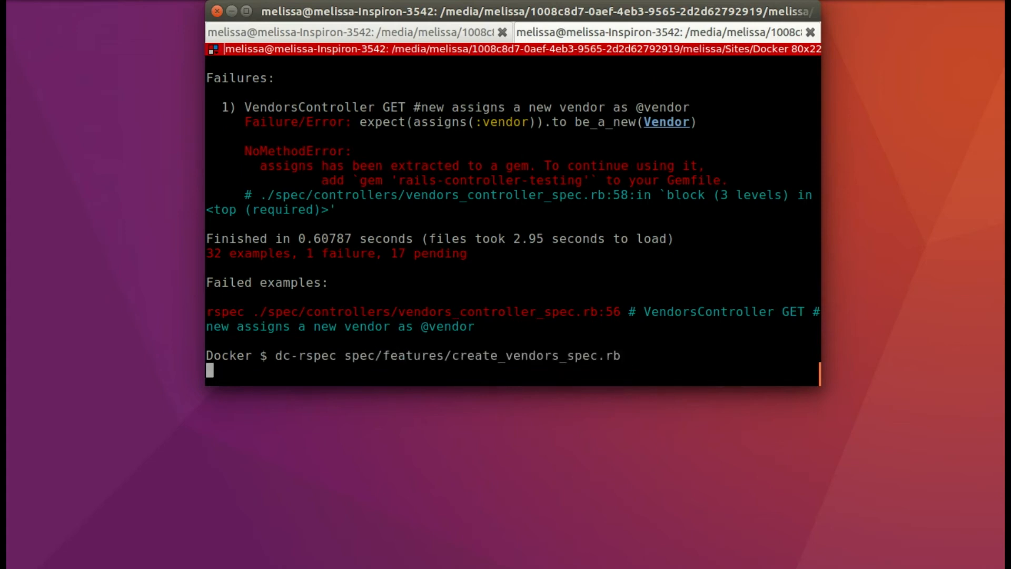
pyautogui.press('Return')
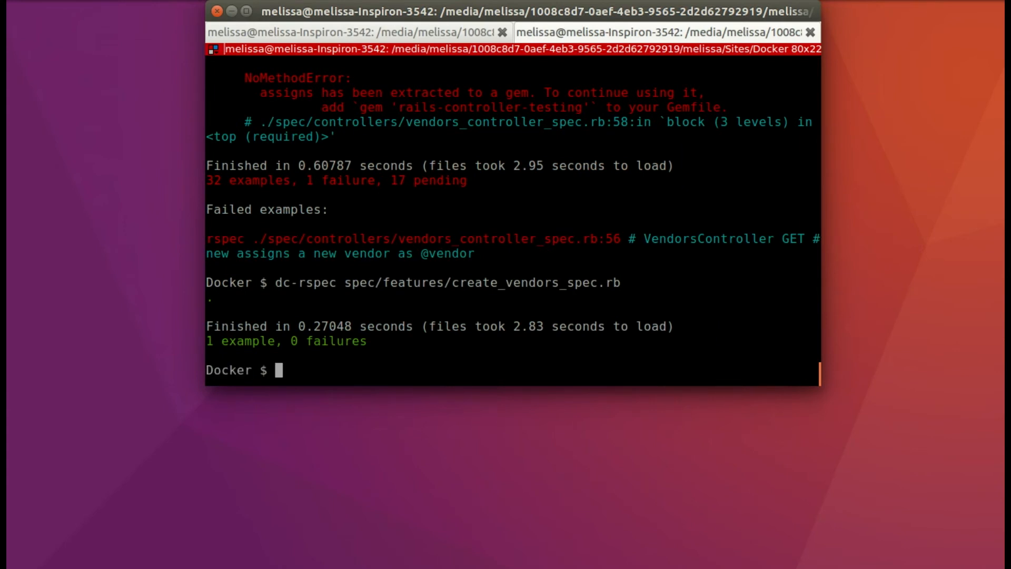
pyautogui.press('ctrl+l')
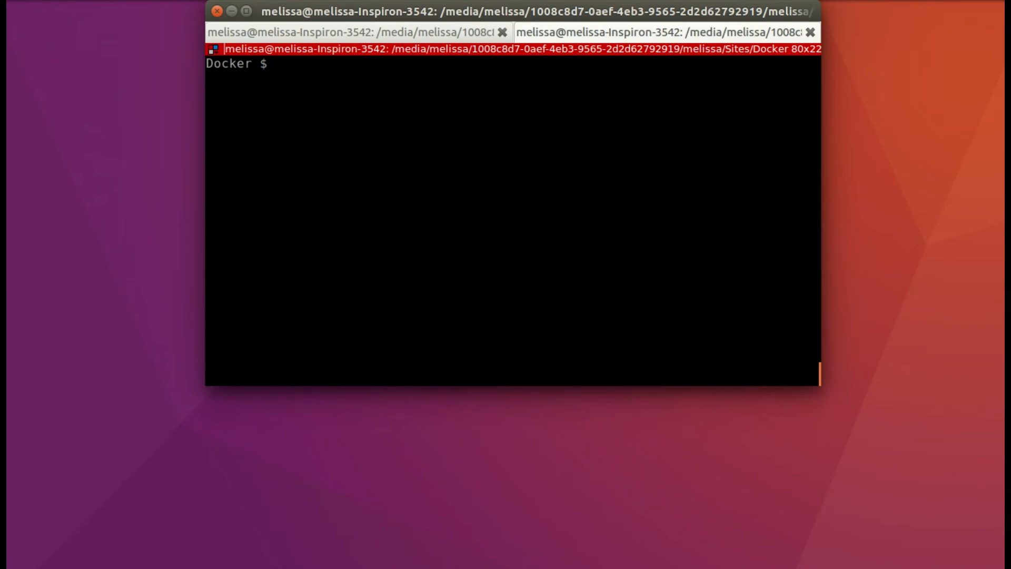
# Start the Rails console in the web container with dc-web rails c
pyautogui.write('dc-')
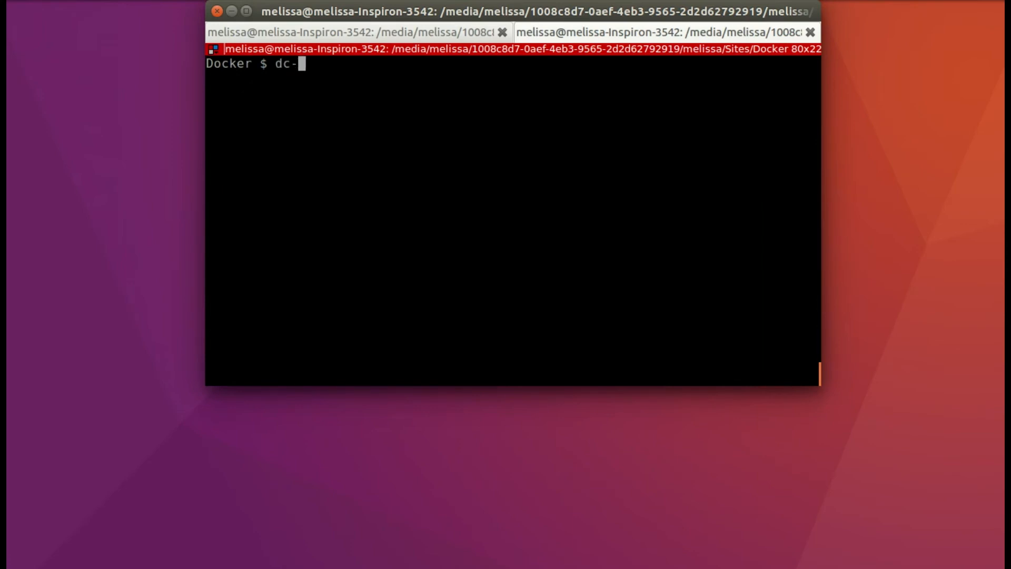
pyautogui.write('web ra')
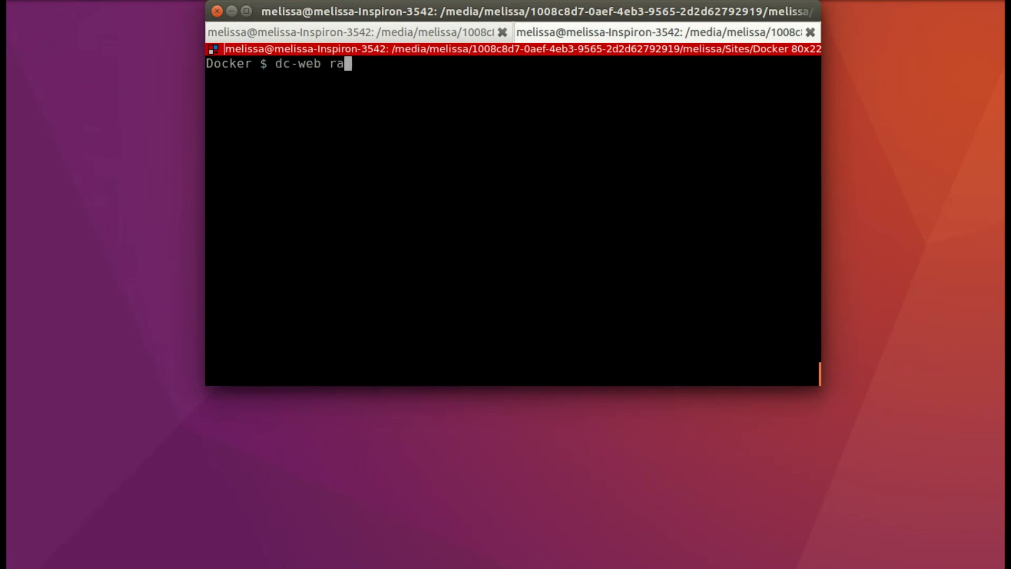
pyautogui.write('ils')
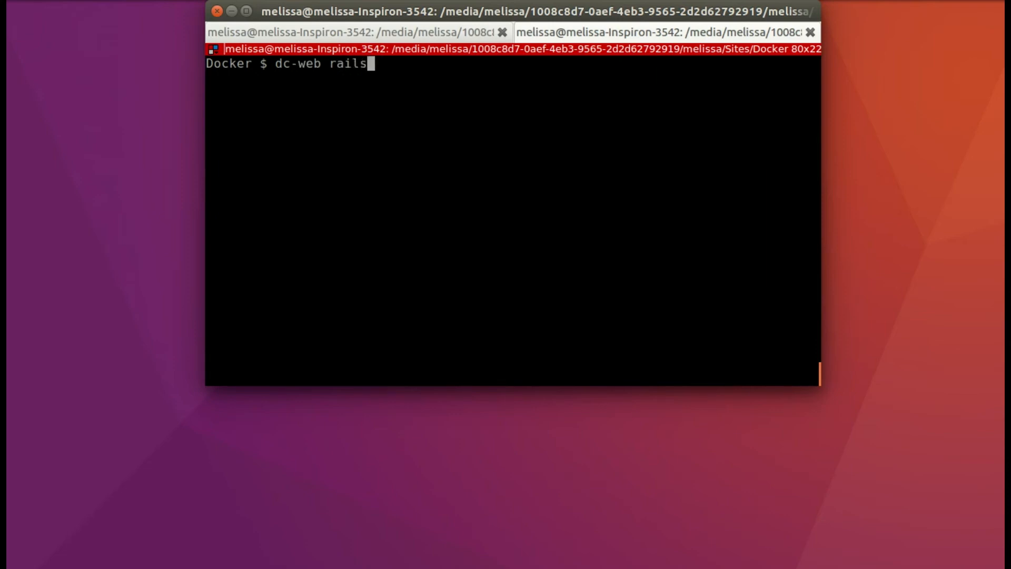
pyautogui.write('c')
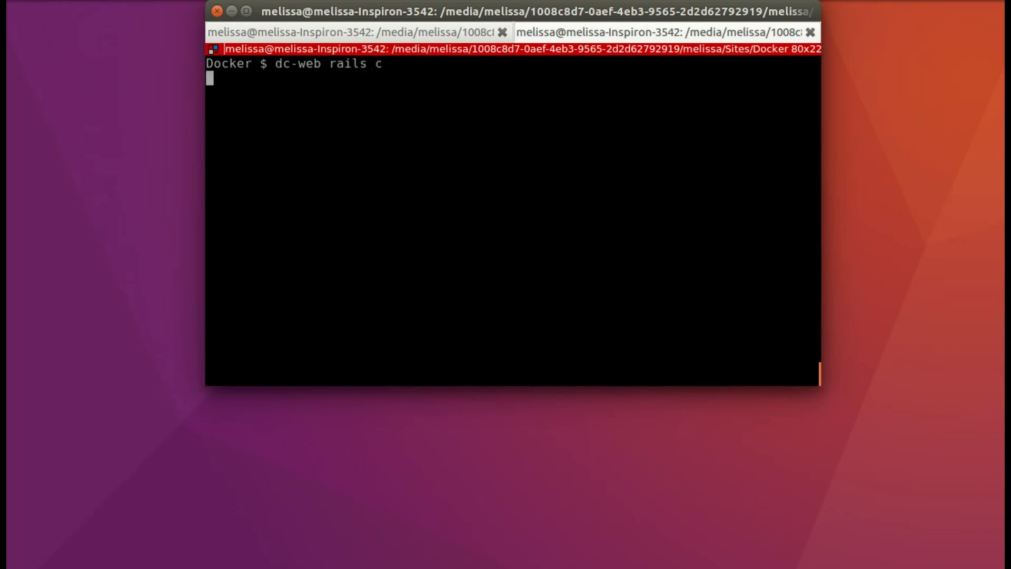
pyautogui.press('Return')
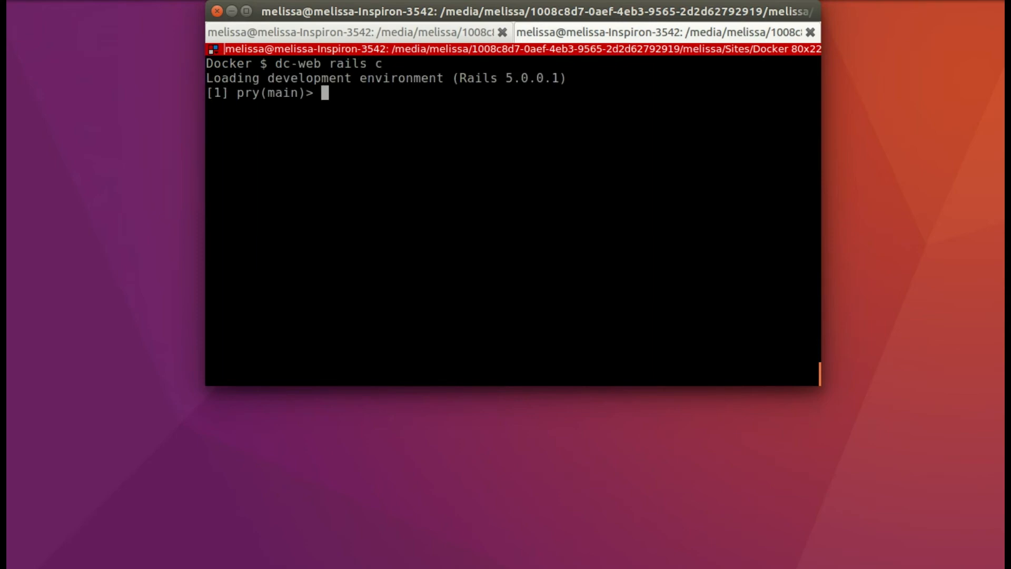
# Create vendor Quark with business name Quark's, confirm Vendor.count is 1, and exit
pyautogui.write('Vendor.')
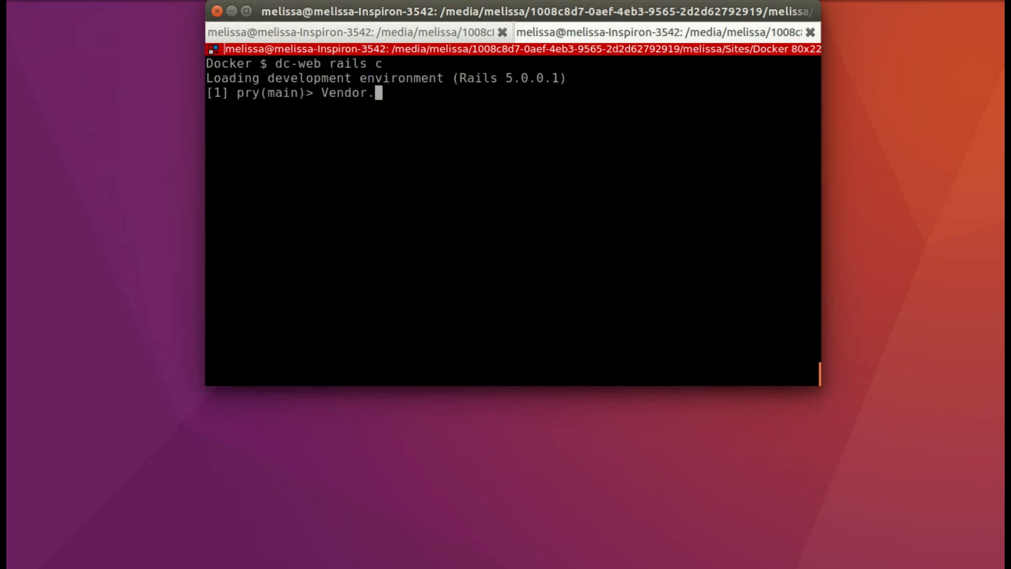
pyautogui.write('create(name')
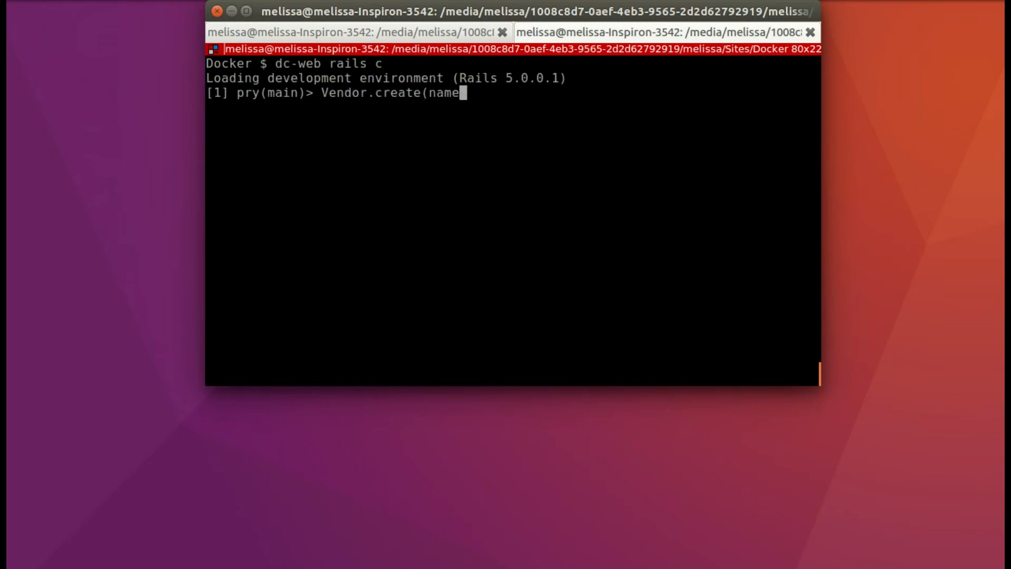
pyautogui.write(': "Quark",')
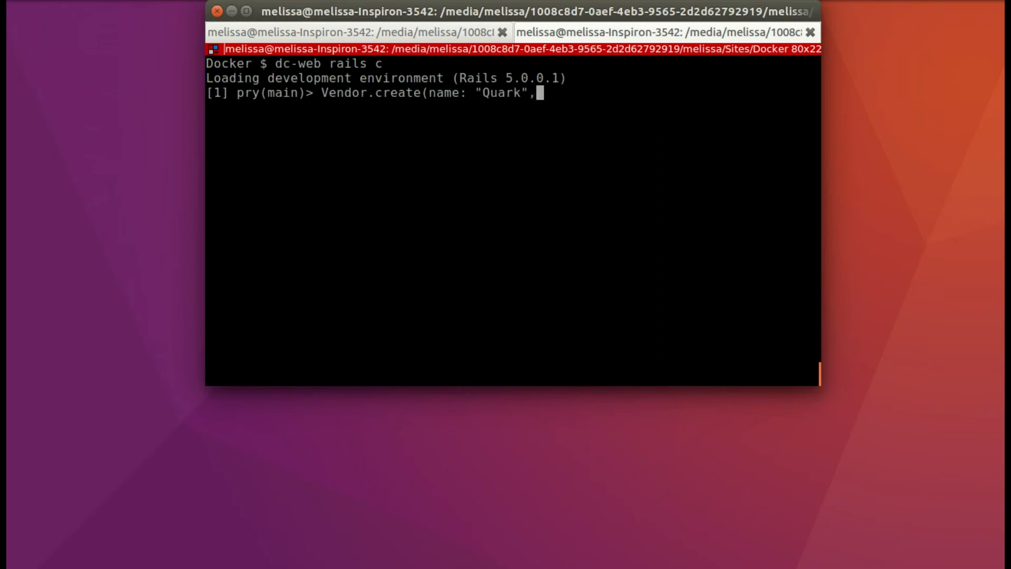
pyautogui.write('business_name: "')
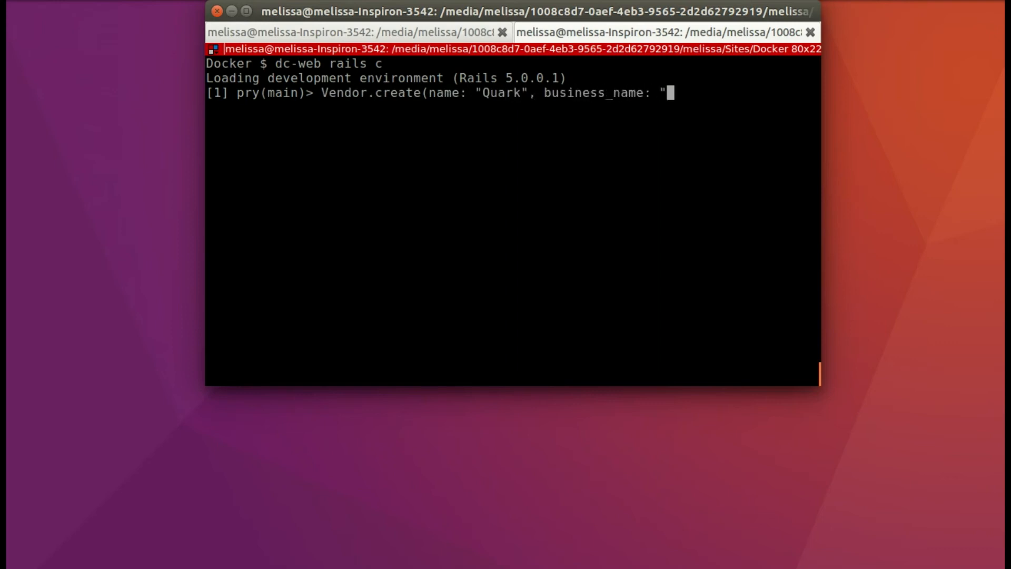
pyautogui.write('Quark\'s")')
pyautogui.write('V')
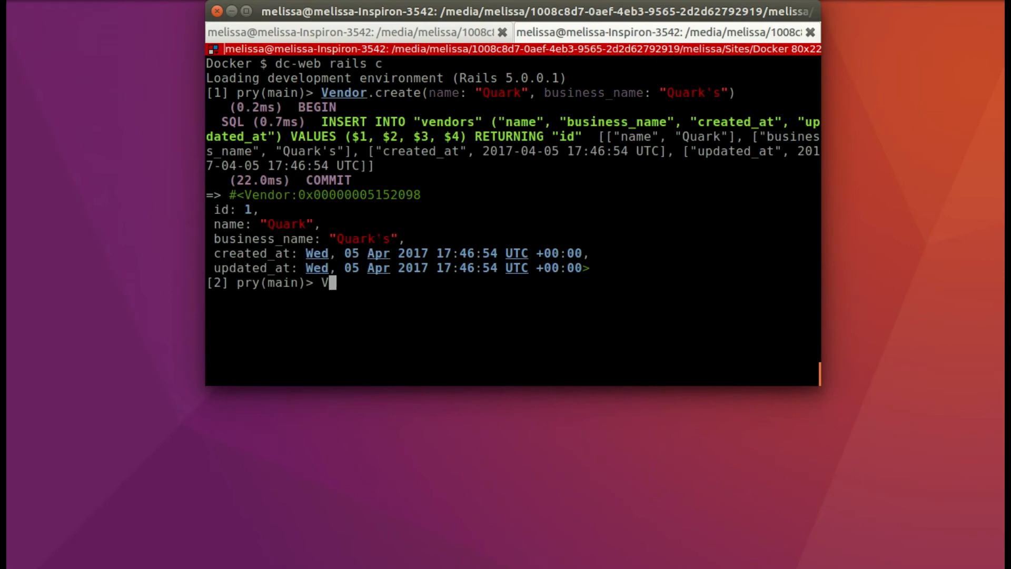
pyautogui.press('Return')
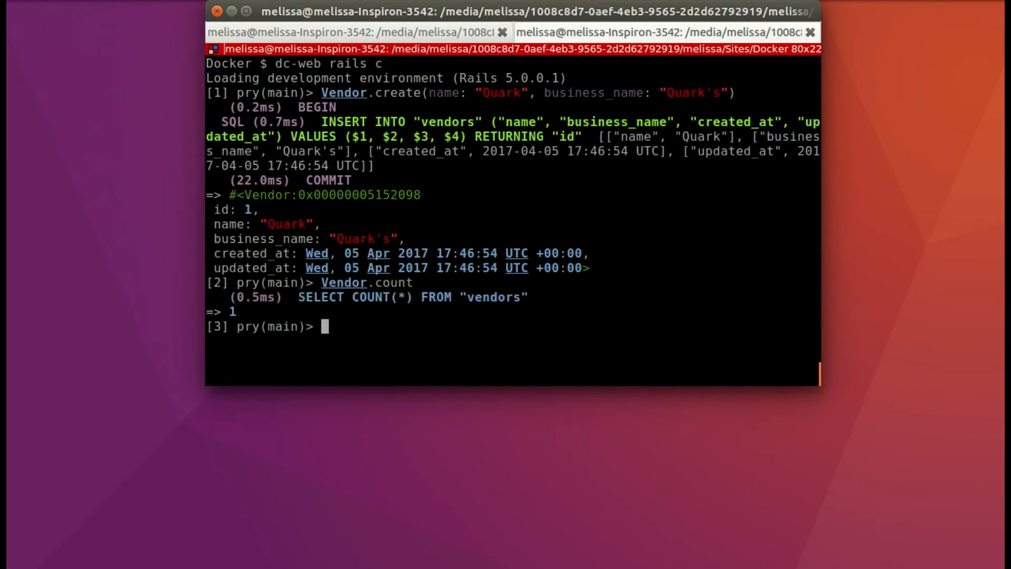
pyautogui.write('exi')
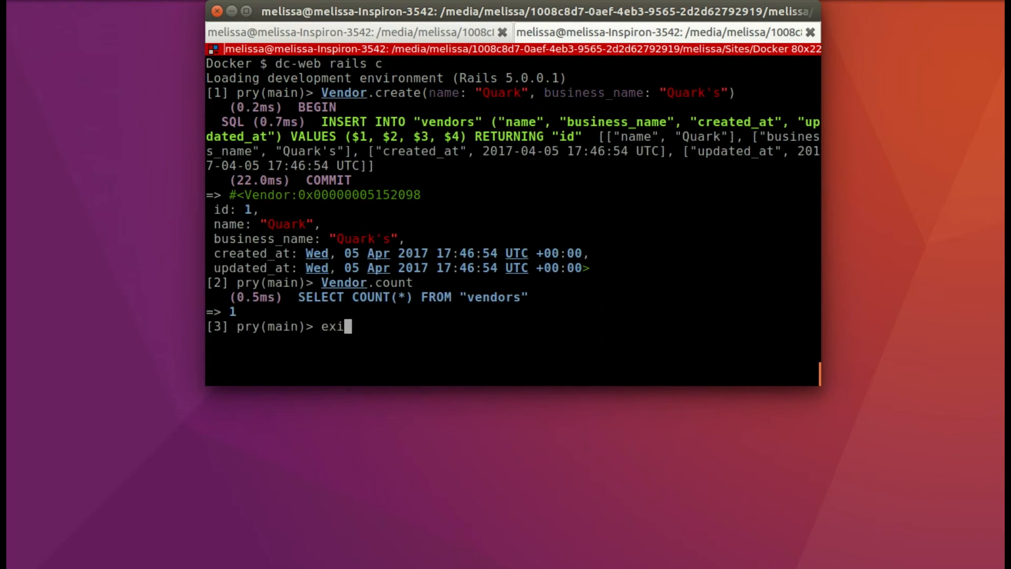
pyautogui.press('Return')
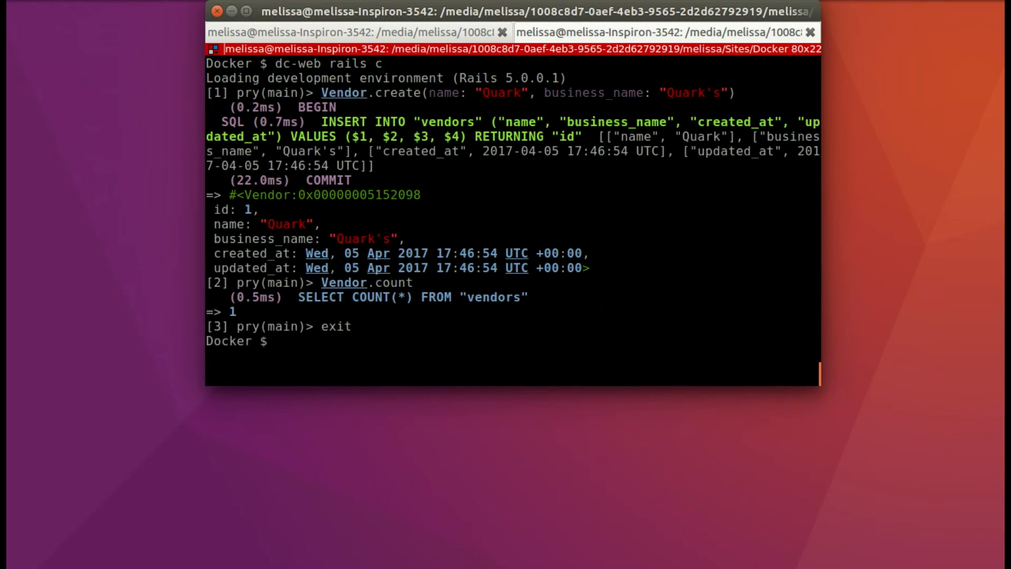
pyautogui.write('dc do')
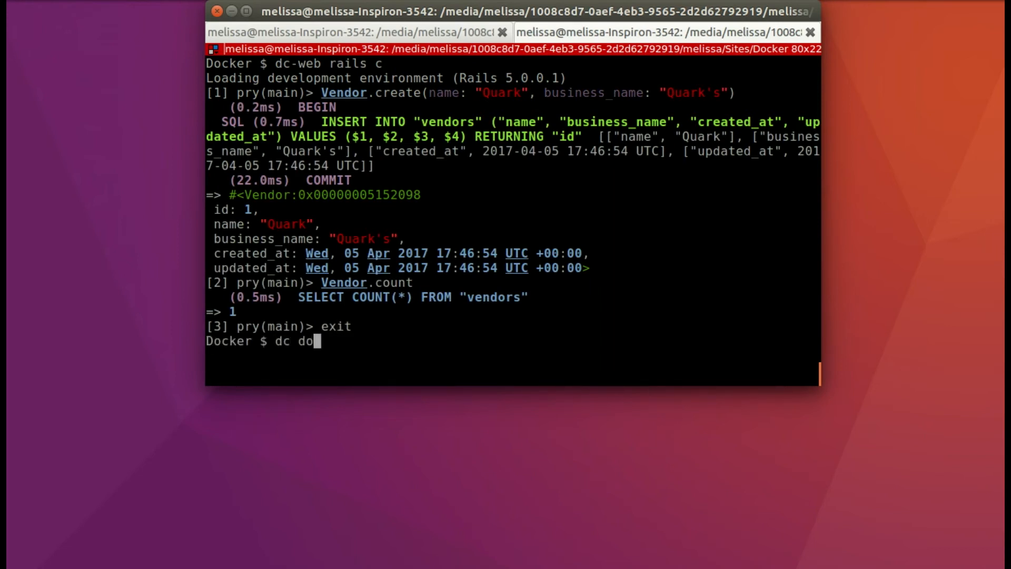
# Remove the app's containers with dc down and scroll through the terminal output
pyautogui.write('wn')
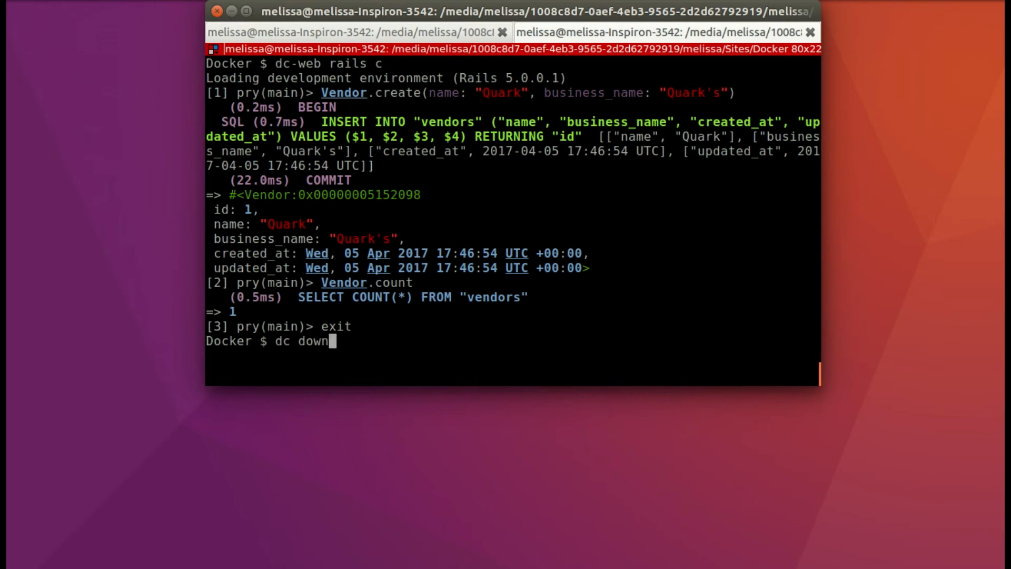
pyautogui.press('Return')
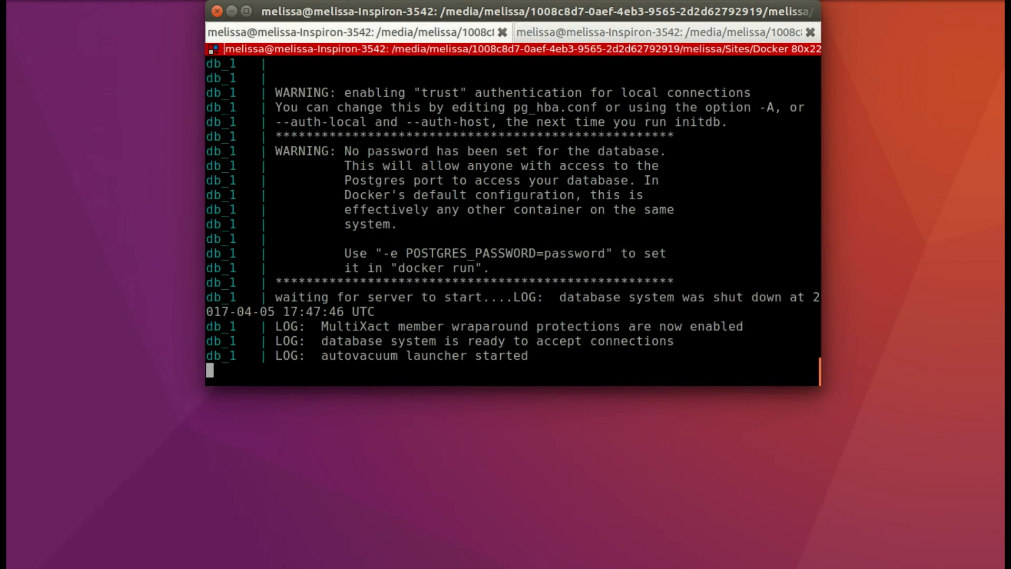
pyautogui.scroll(-3)
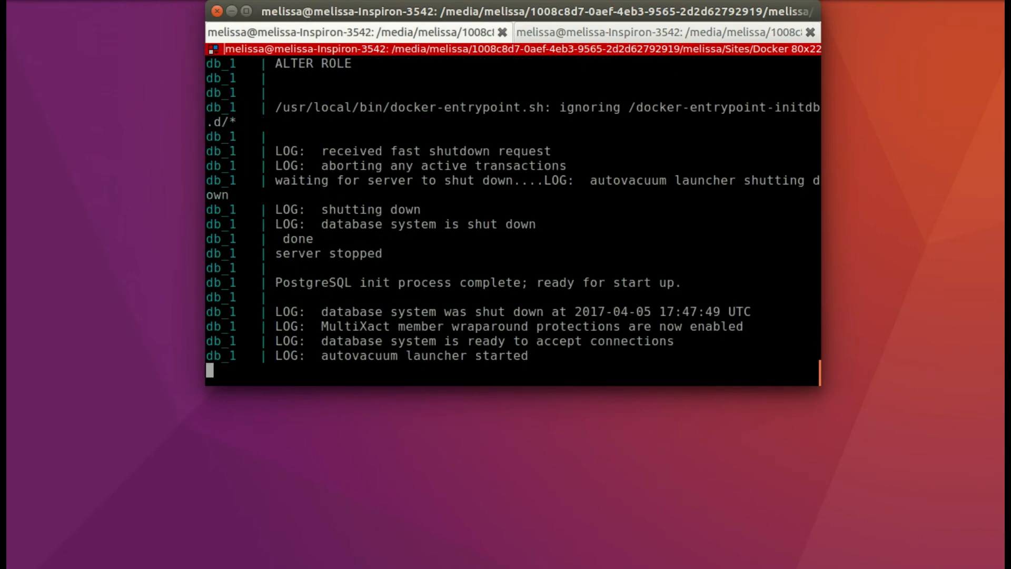
pyautogui.write('dc down')
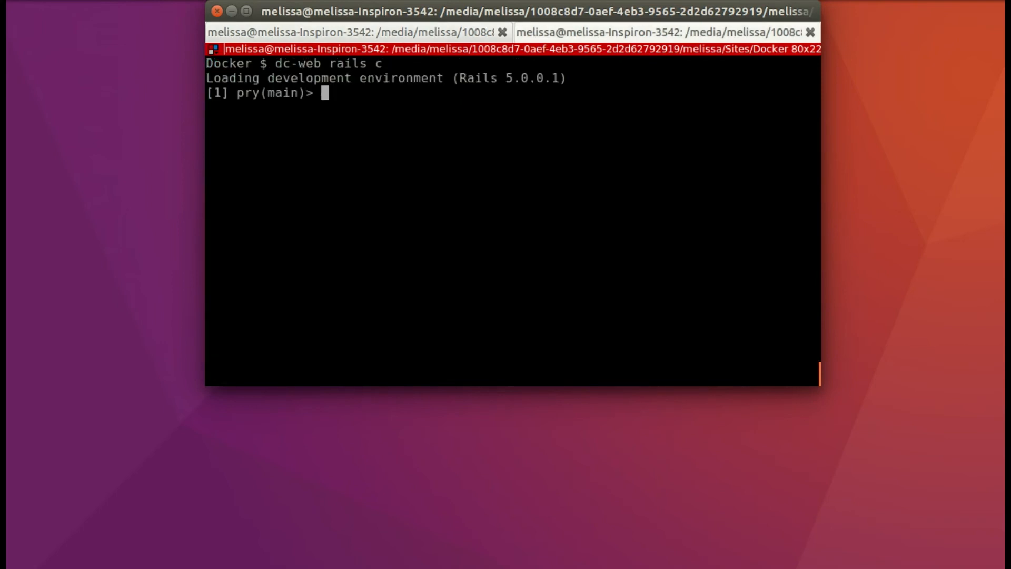
# Run Vendor.count in the console, which fails with a NoDatabaseError
pyautogui.write('Vendor.')
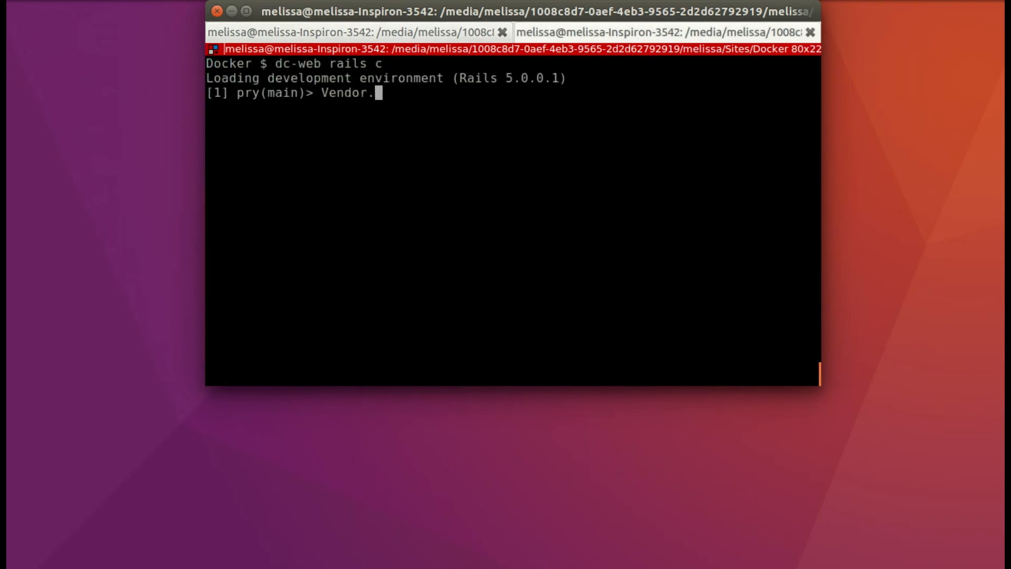
pyautogui.press('Return')
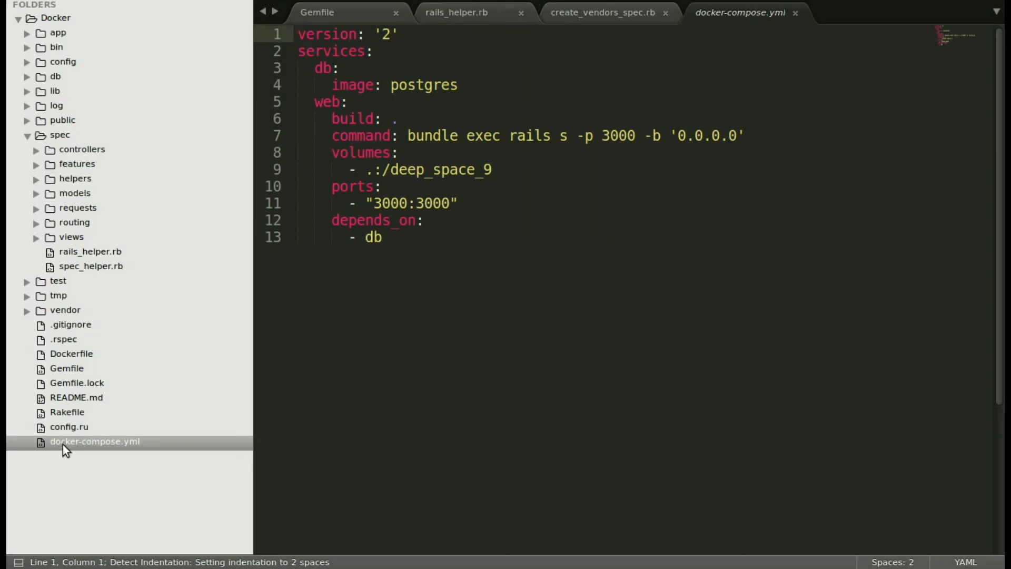
# Mount a postgres-data volume at /var/lib/postgresql/data under the db service in docker-compose.yml
pyautogui.click(458, 84)
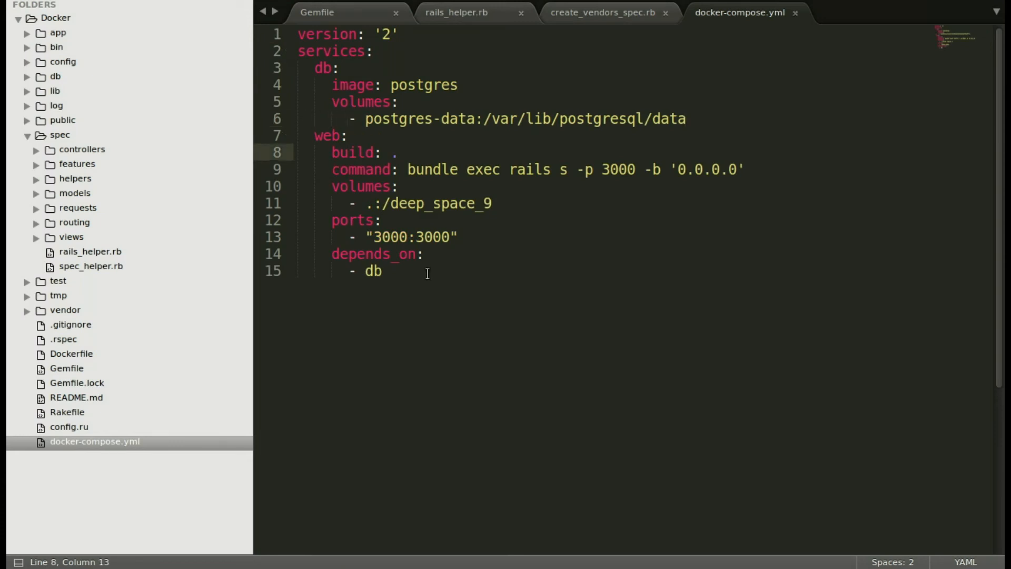
pyautogui.press('enter')
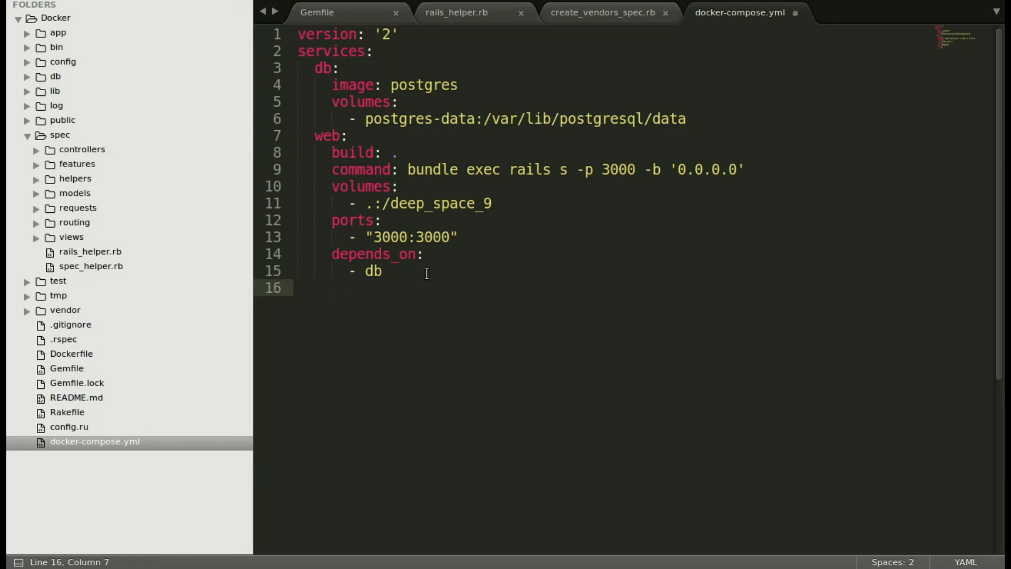
pyautogui.press('Home')
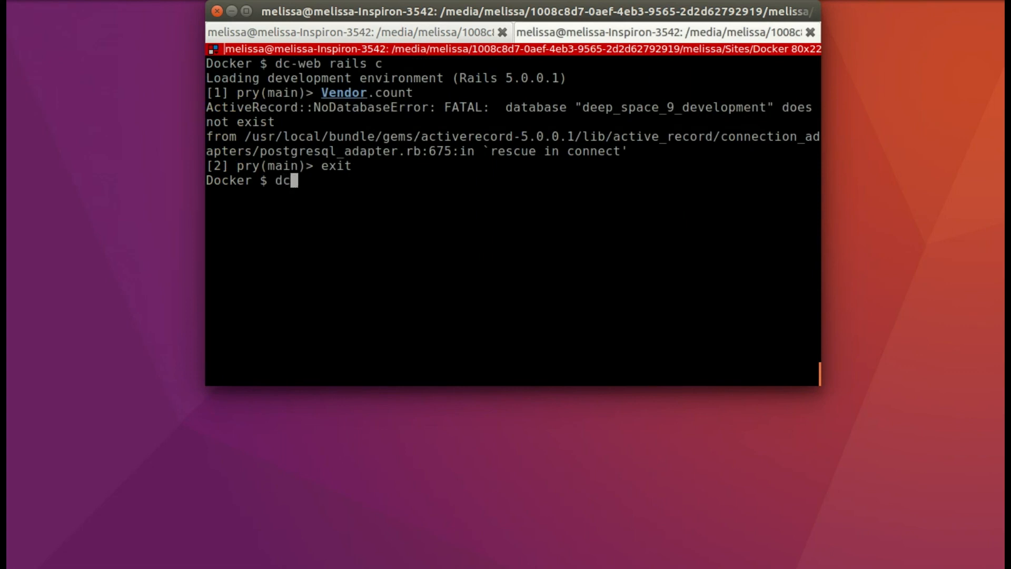
# Create the development and test databases with dc-web rails db:create
pyautogui.write('-we')
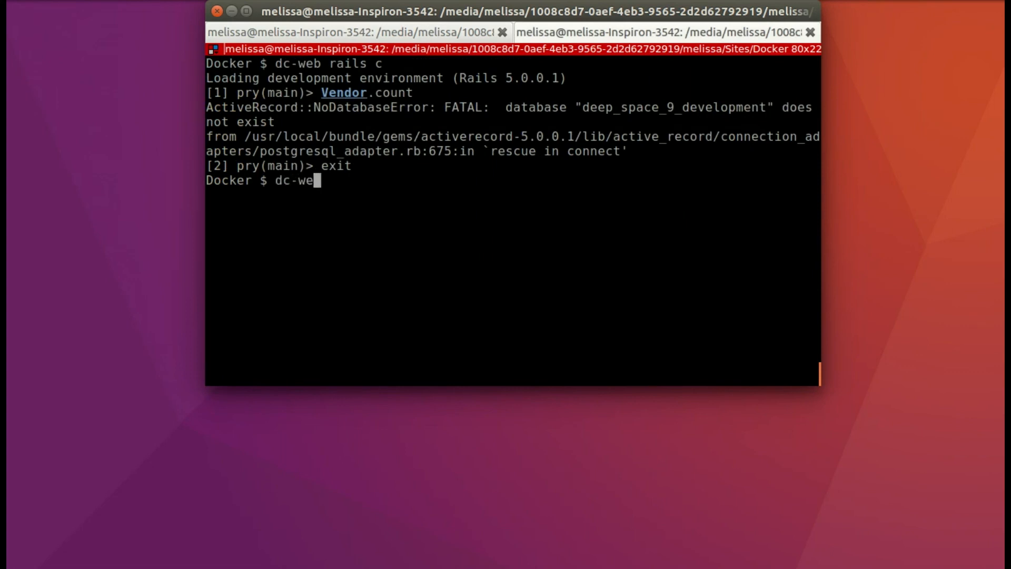
pyautogui.write('rai')
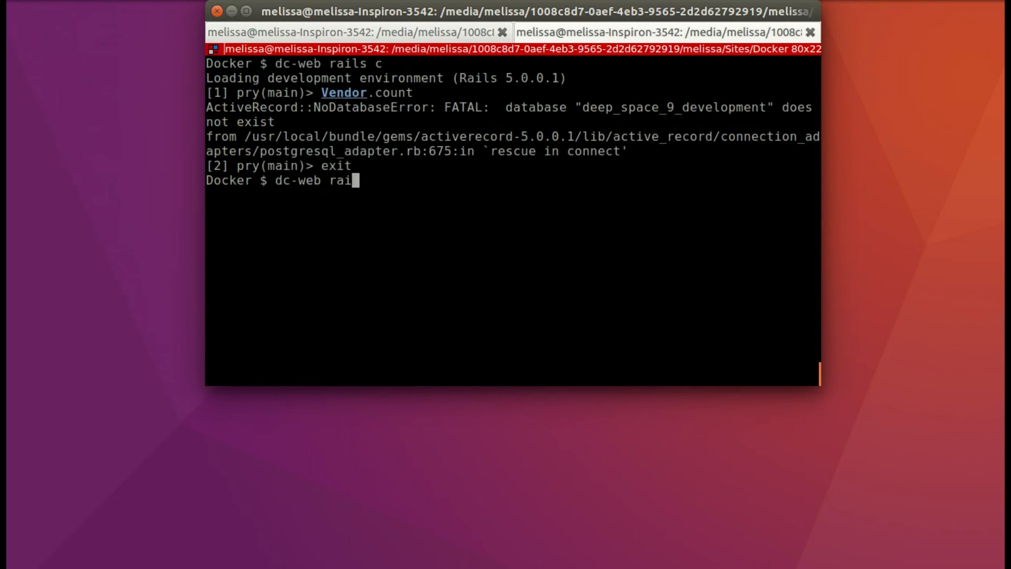
pyautogui.write('ls db:cr')
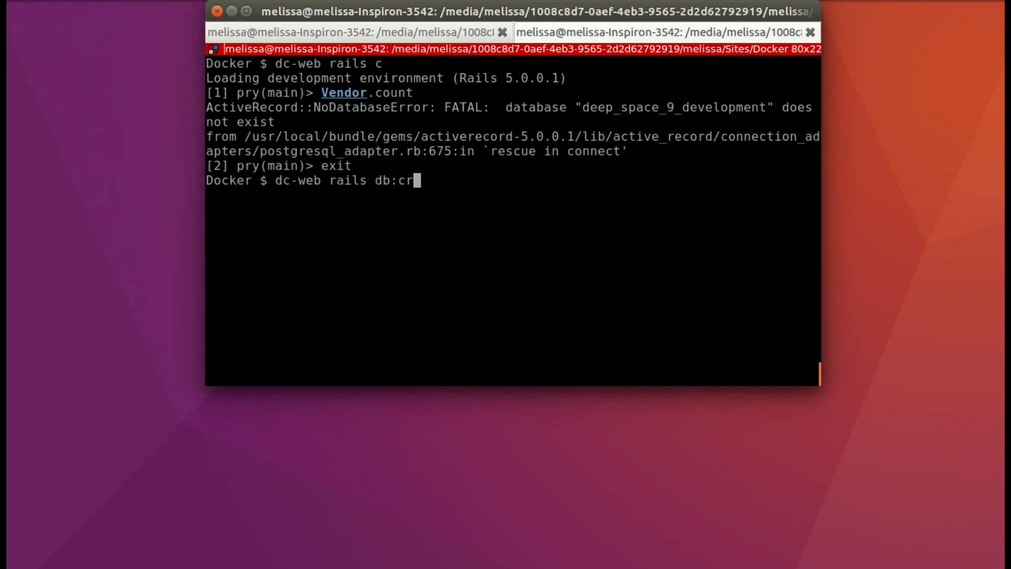
pyautogui.write('eat')
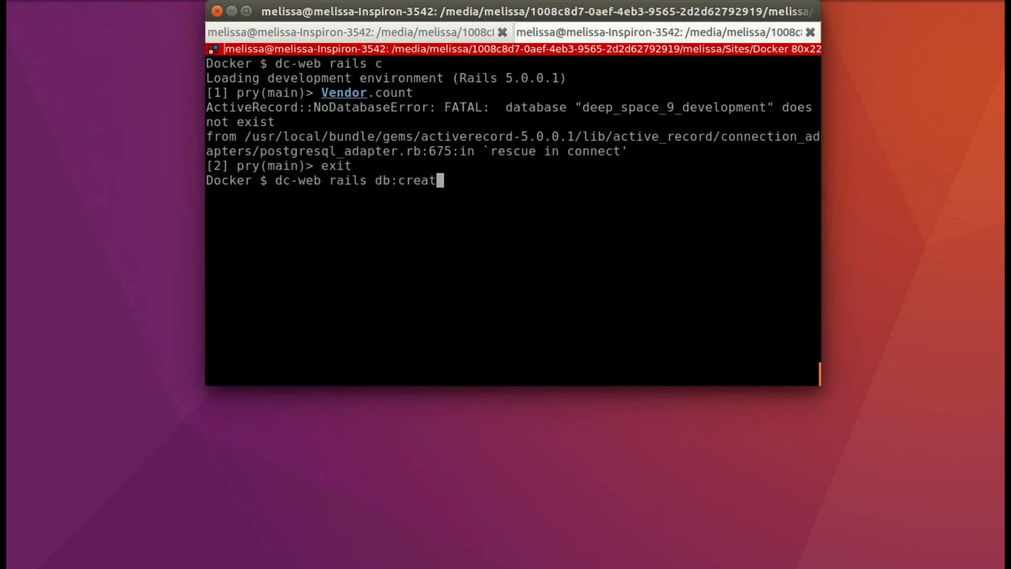
pyautogui.press('Return')
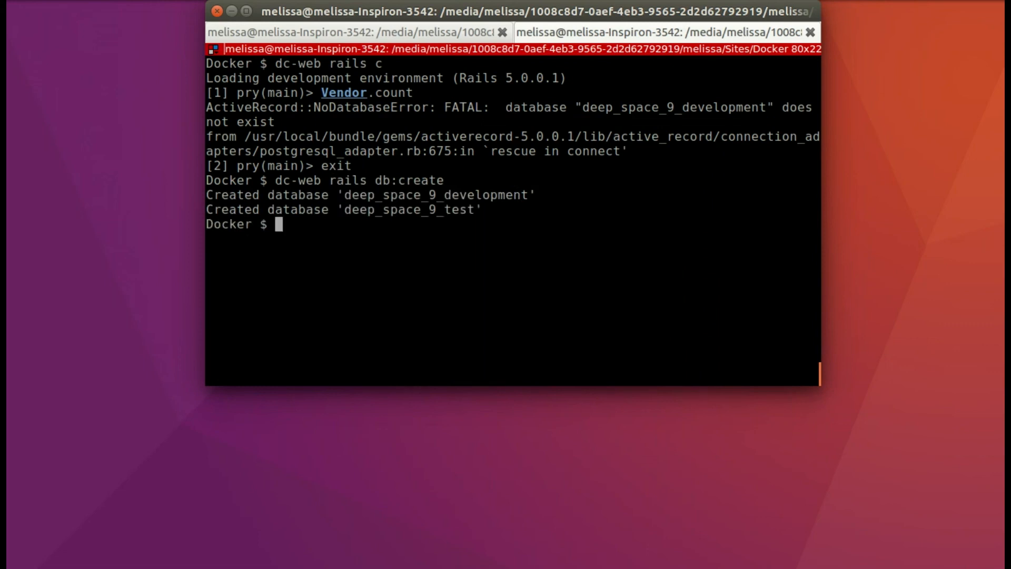
# Run dc-web rails db:migrate to apply the CreateVendors migration
pyautogui.write('dc-web rails db:create')
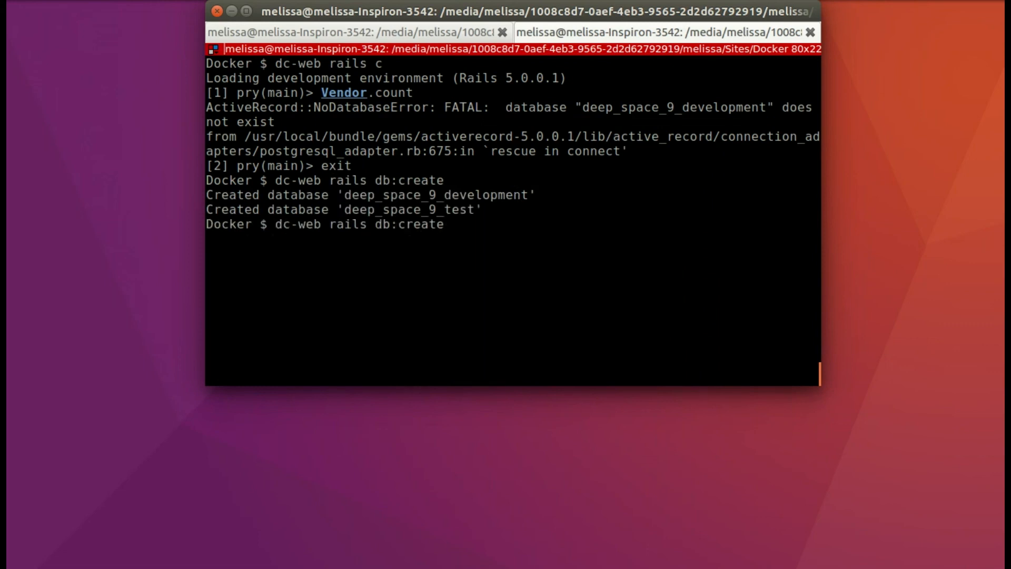
pyautogui.write('mi')
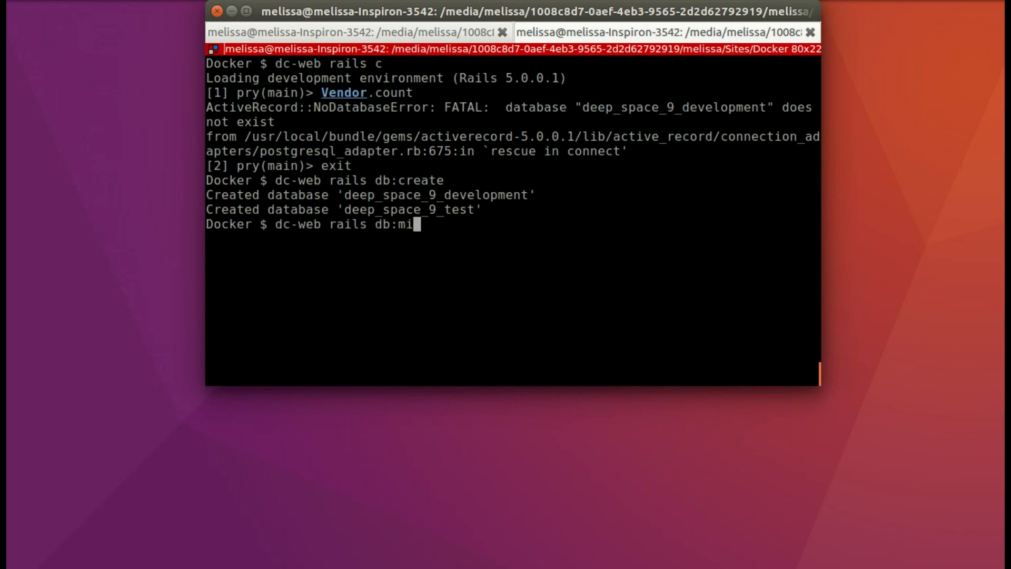
pyautogui.write('grate')
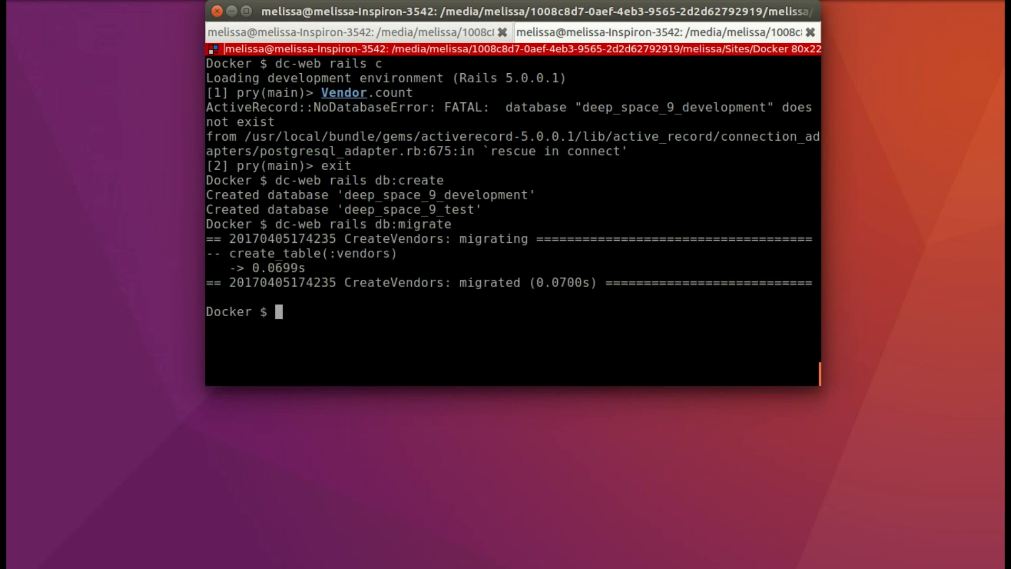
pyautogui.write('dc-web rails db:create')
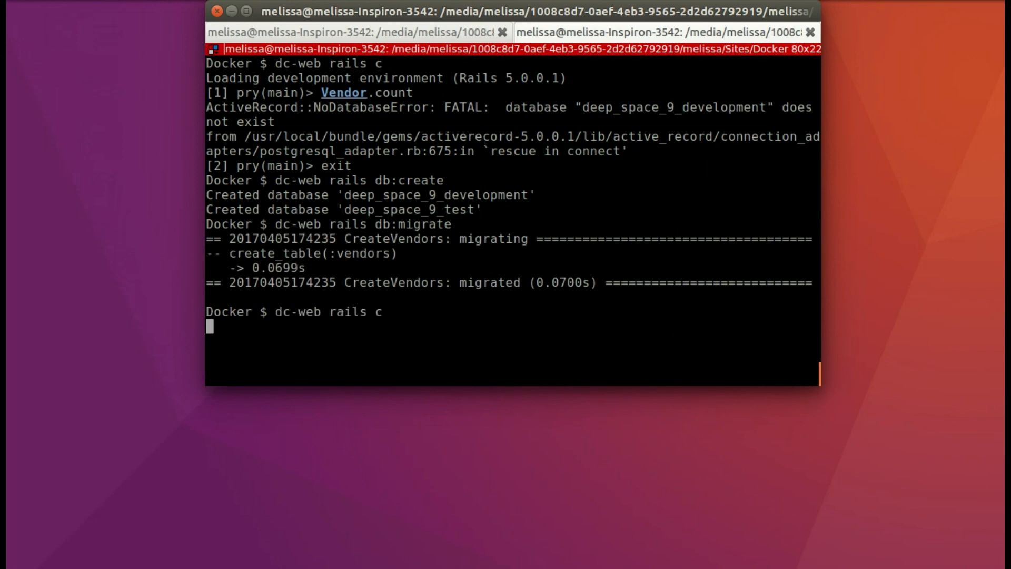
# Create vendor Quark with business name "Quark's" and switch to the server log tab
pyautogui.write('Vendor.create(name: "Quark", business_name: "Quark\'s")')
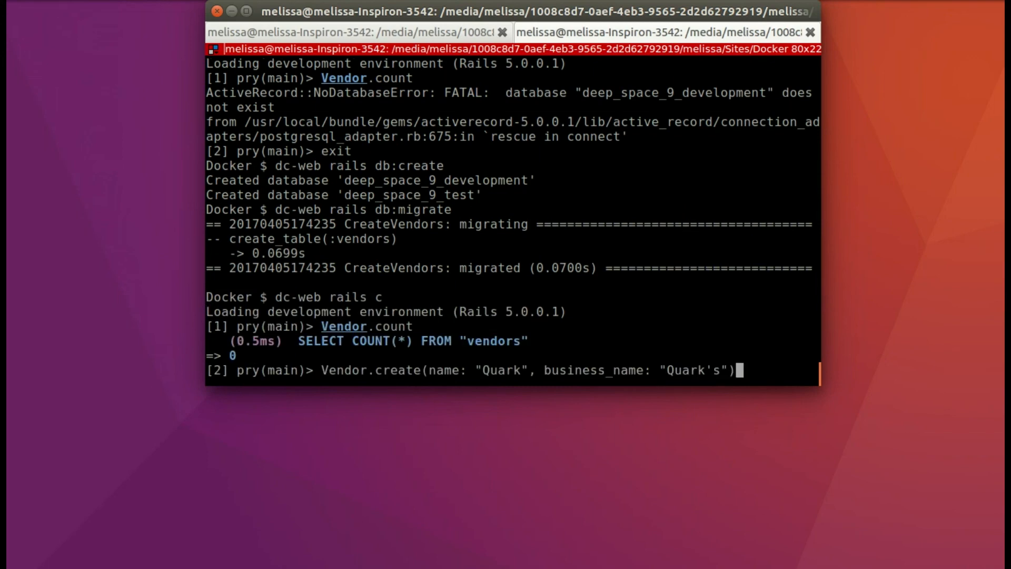
pyautogui.press('Return')
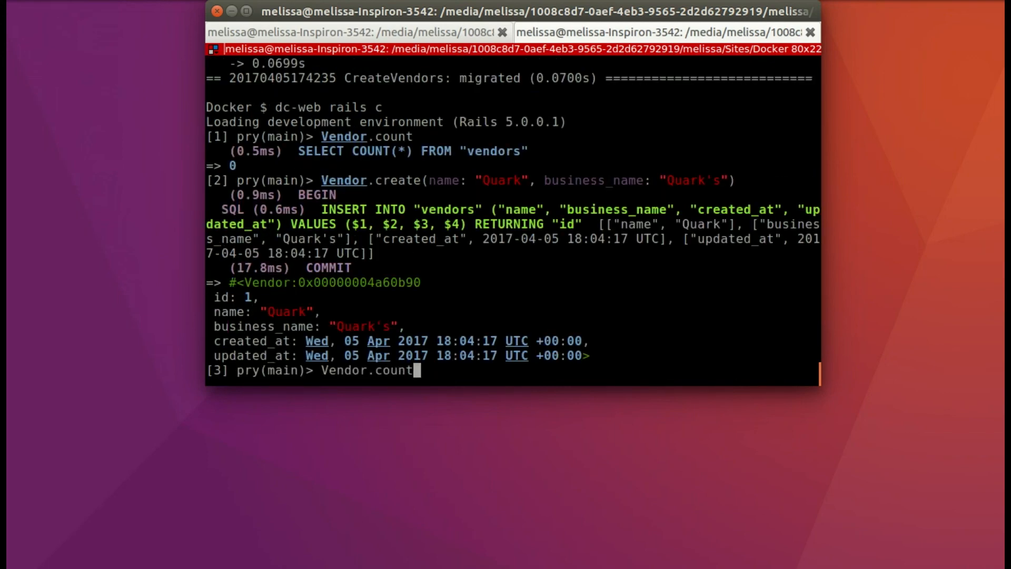
pyautogui.press('Return')
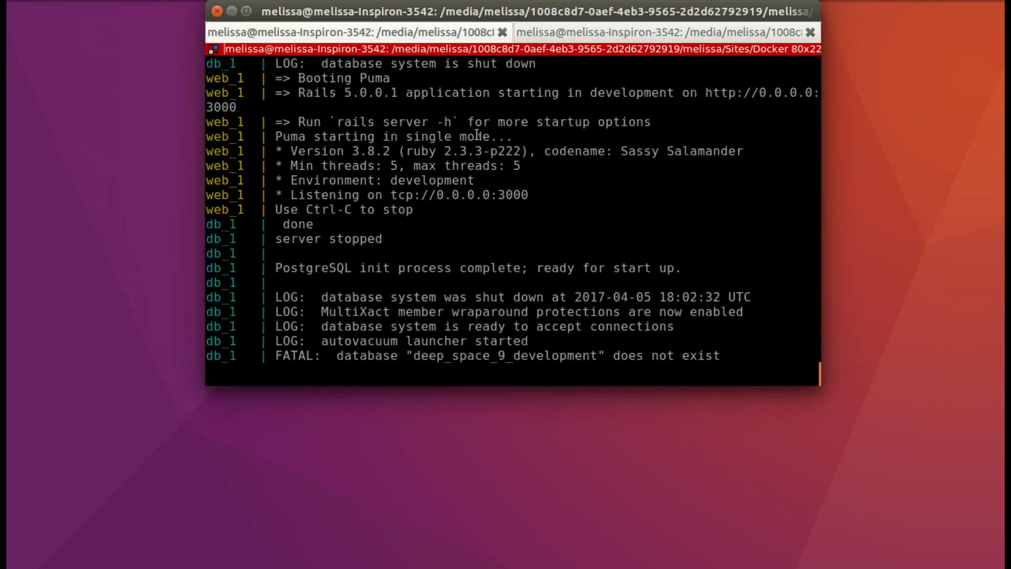
# Stop the services with Ctrl+C, run dc down, then bring containers back with dc up
pyautogui.press('ctrl+c')
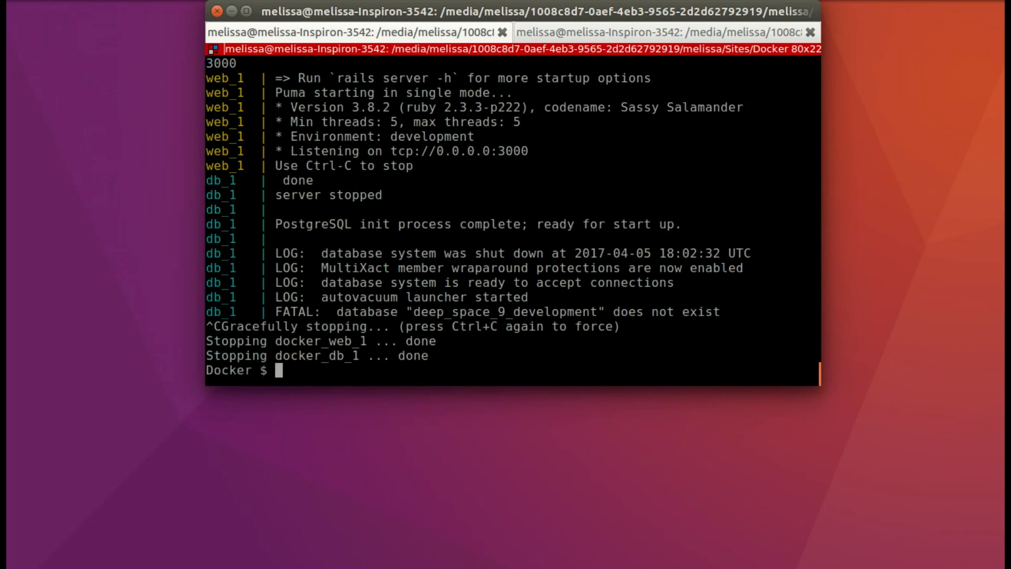
pyautogui.write('dc down')
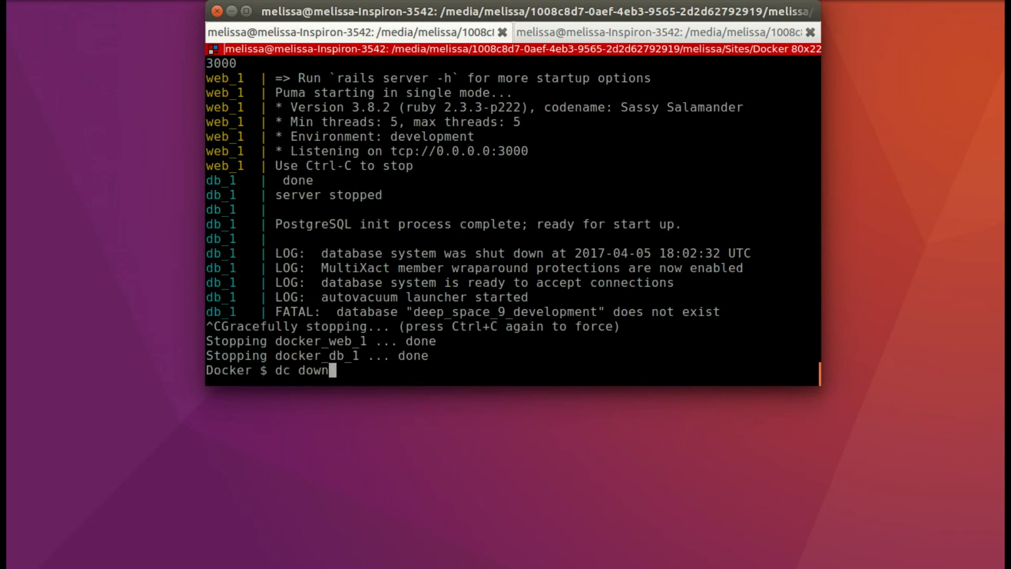
pyautogui.press('Return')
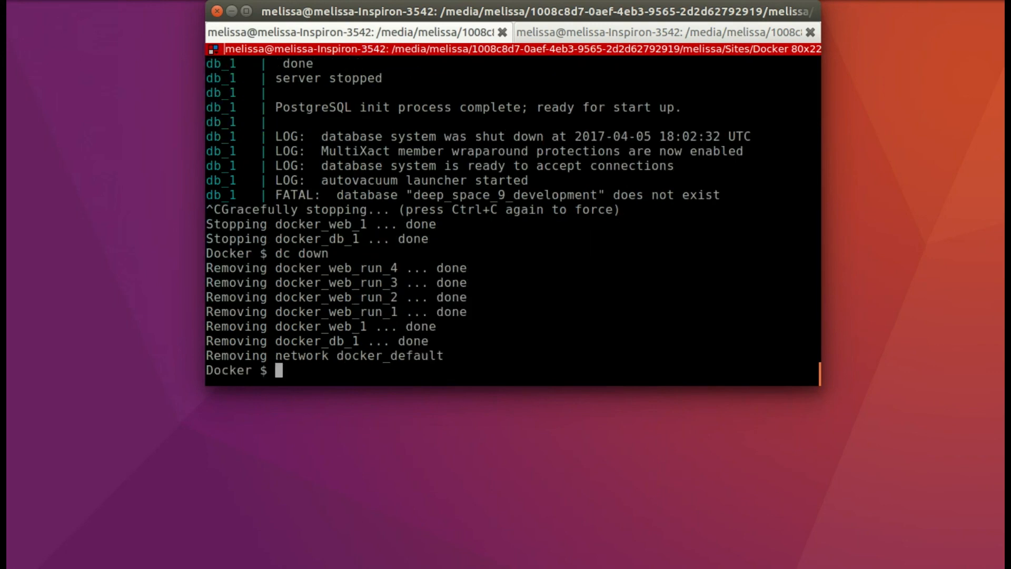
pyautogui.write('dc u')
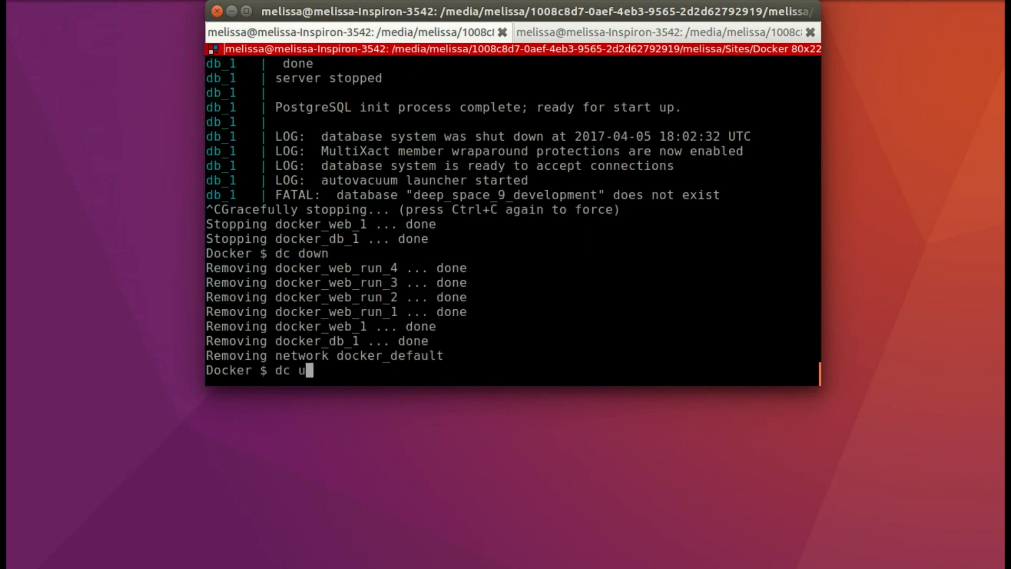
pyautogui.press('Return')
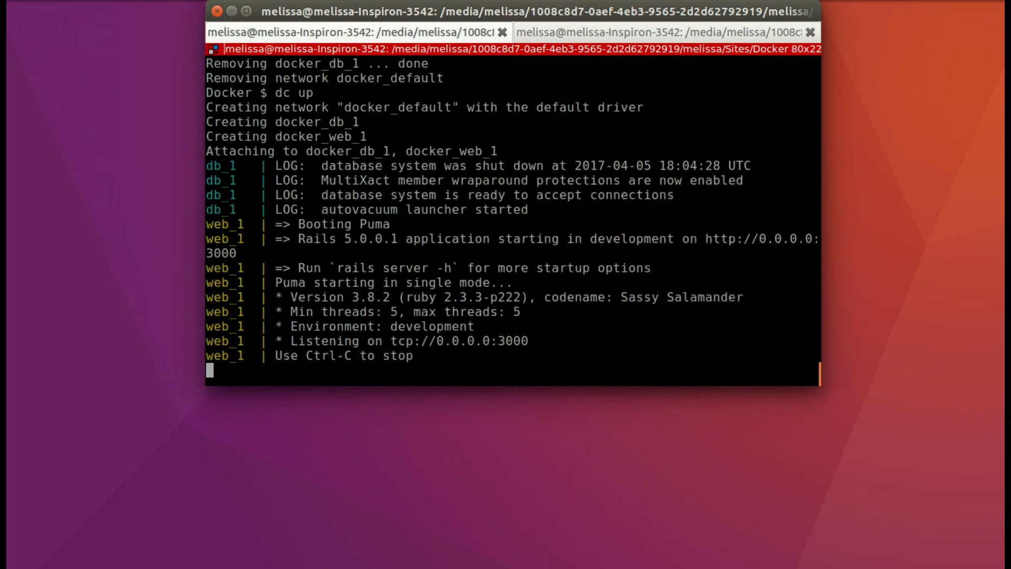
pyautogui.moveTo(479, 133)
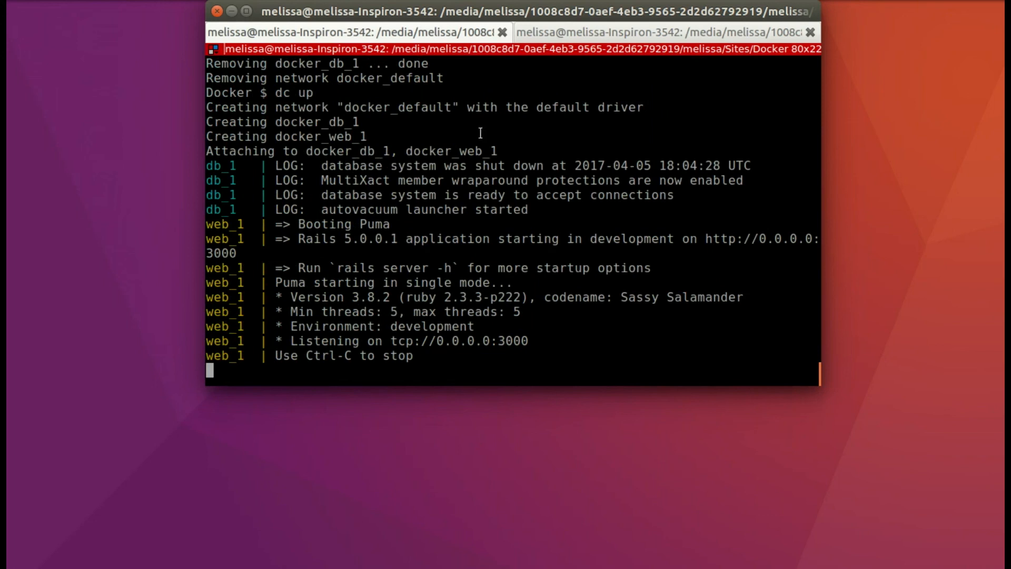
pyautogui.moveTo(548, 31)
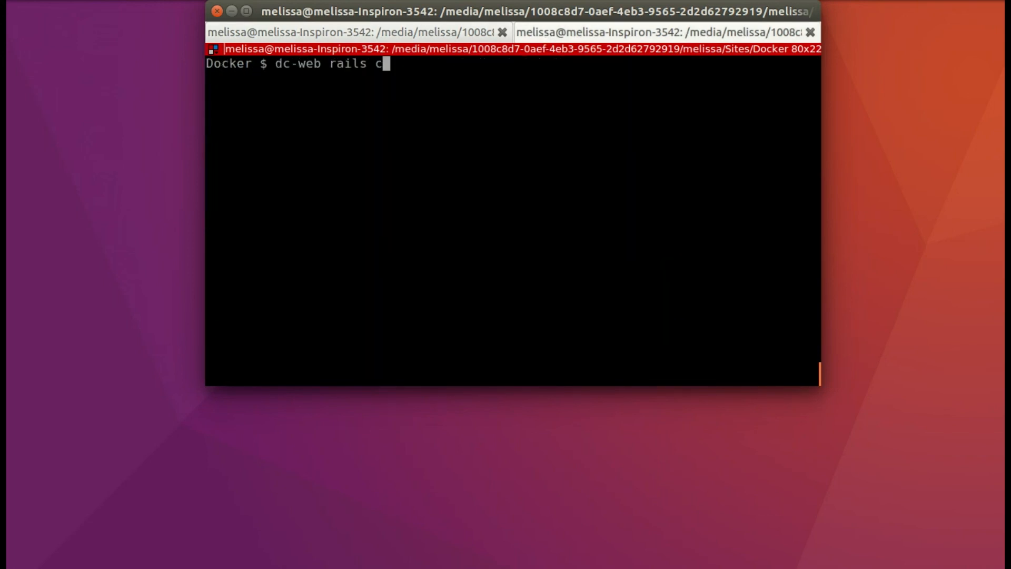
# Launch the Rails console and run Vendor.count, confirming it returns 1
pyautogui.press('Return')
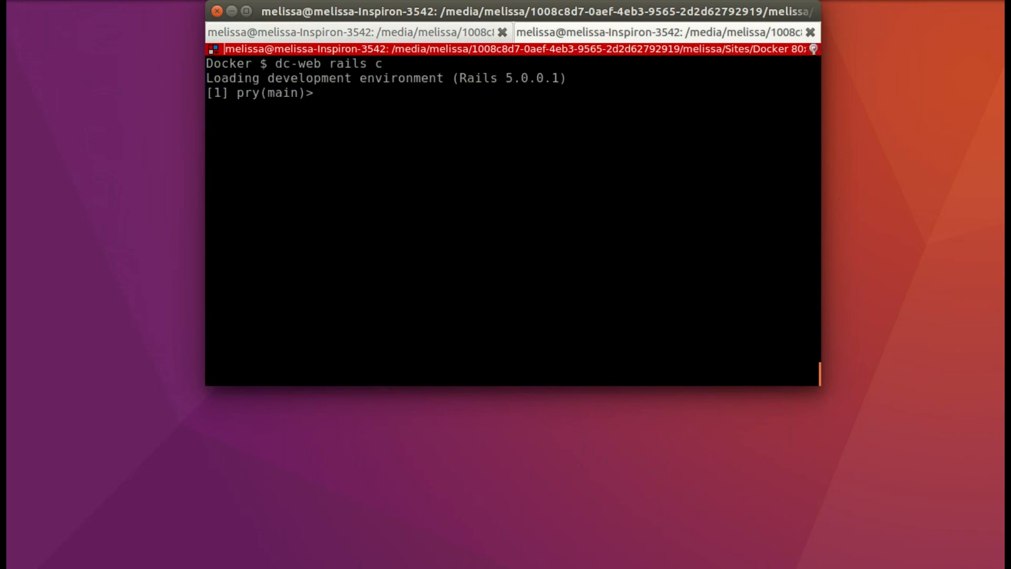
pyautogui.write('Ve')
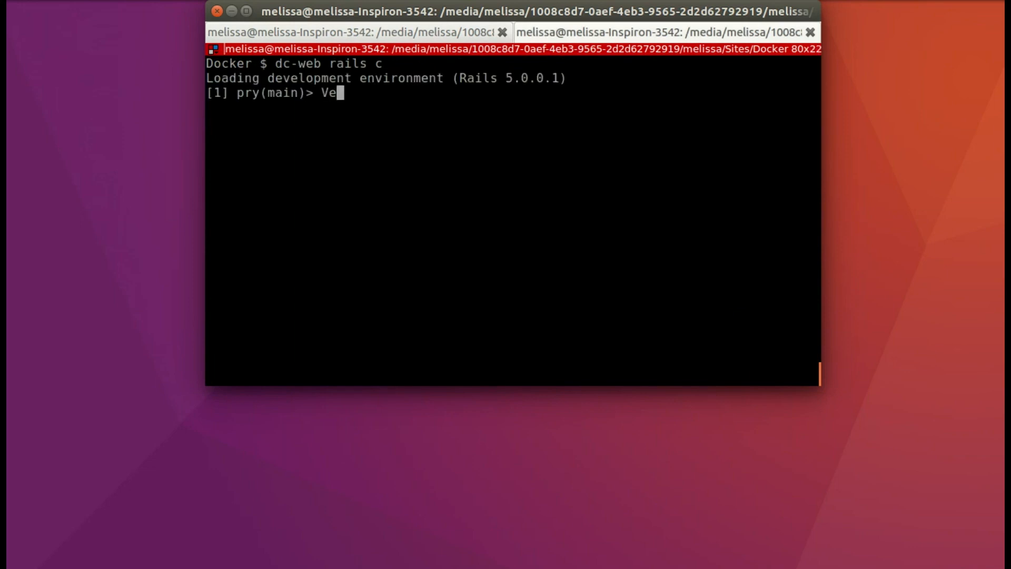
pyautogui.write('ndor.count')
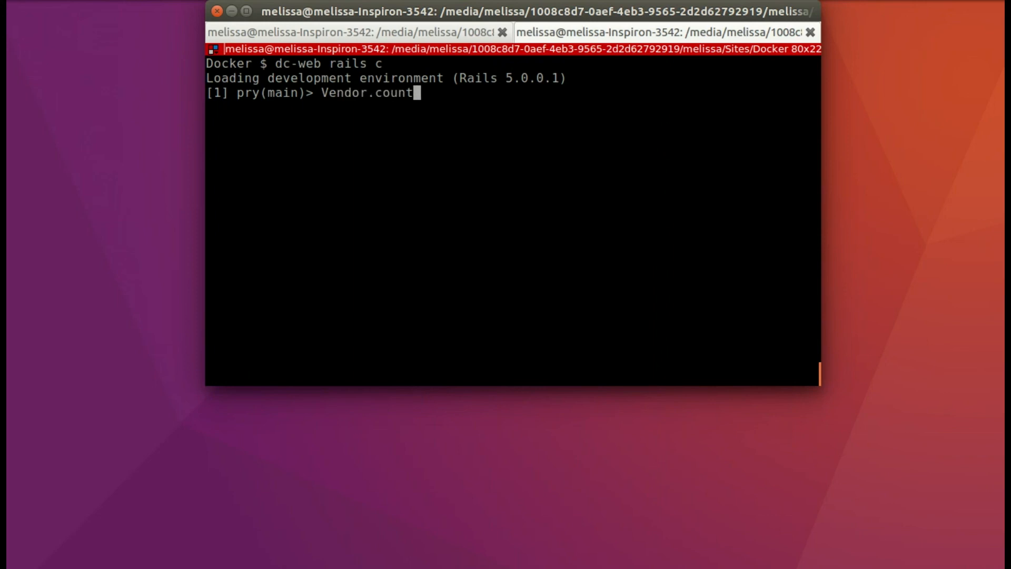
pyautogui.press('Return')
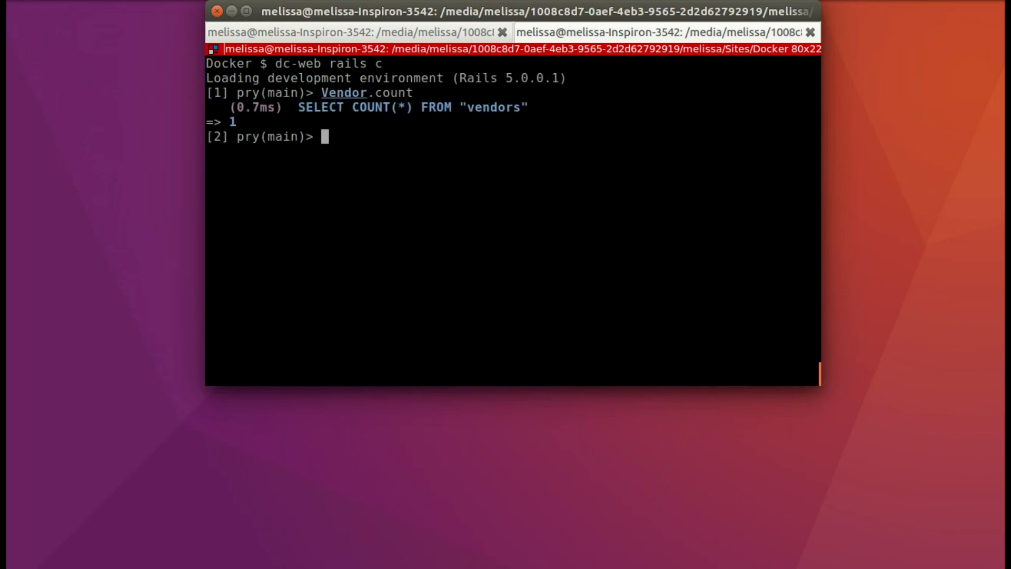